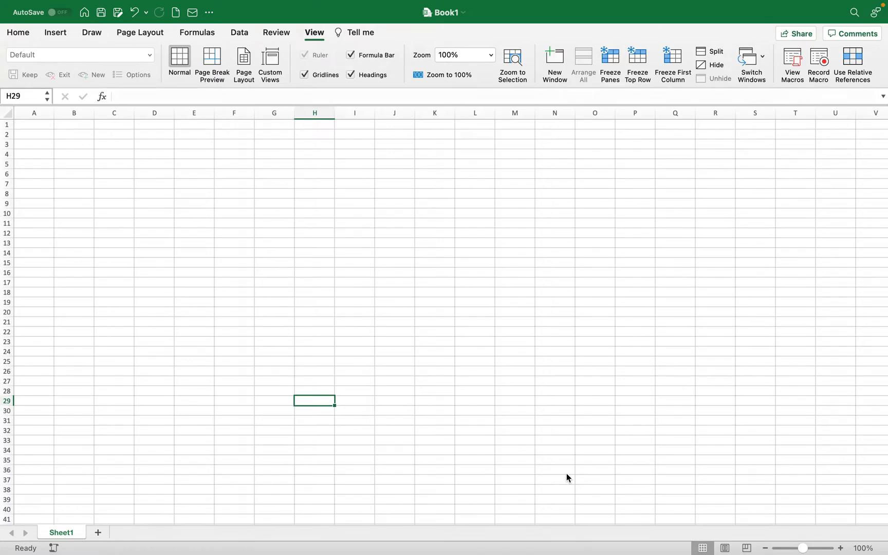
mouse_move(542, 435)
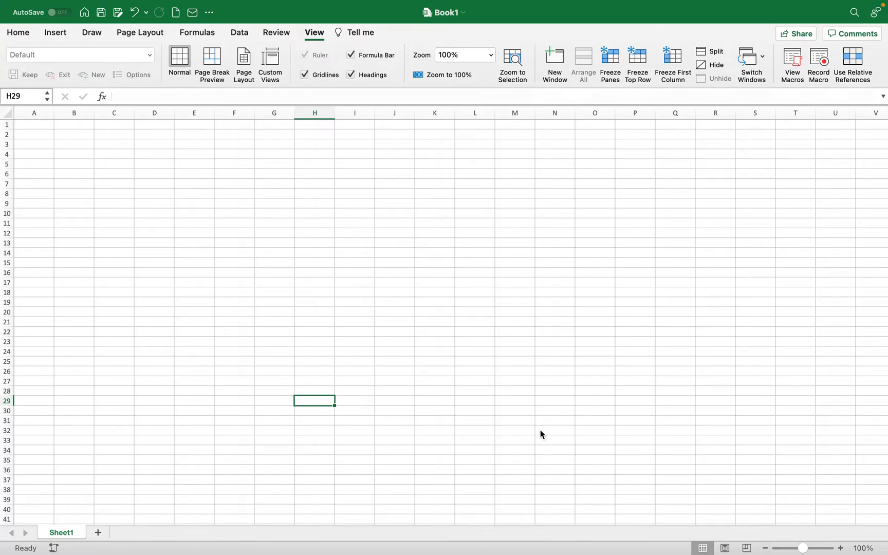
mouse_move(232, 193)
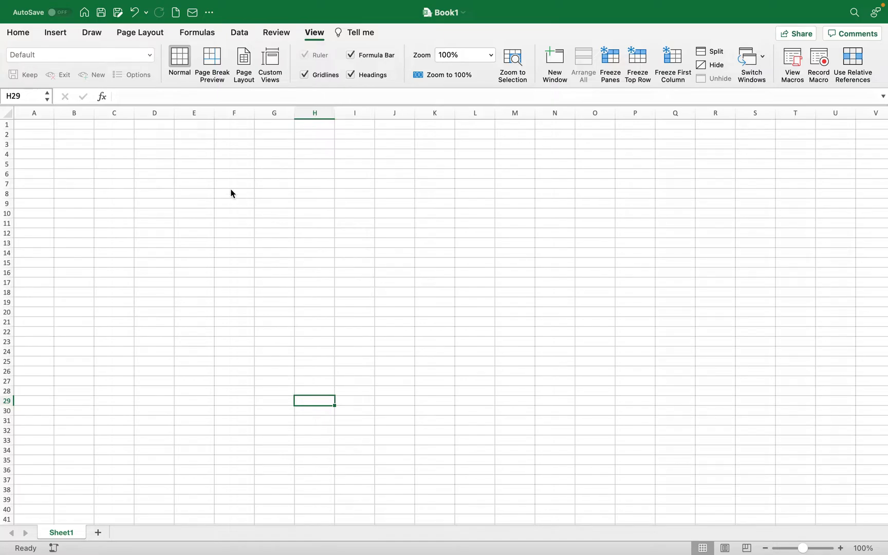
mouse_move(253, 180)
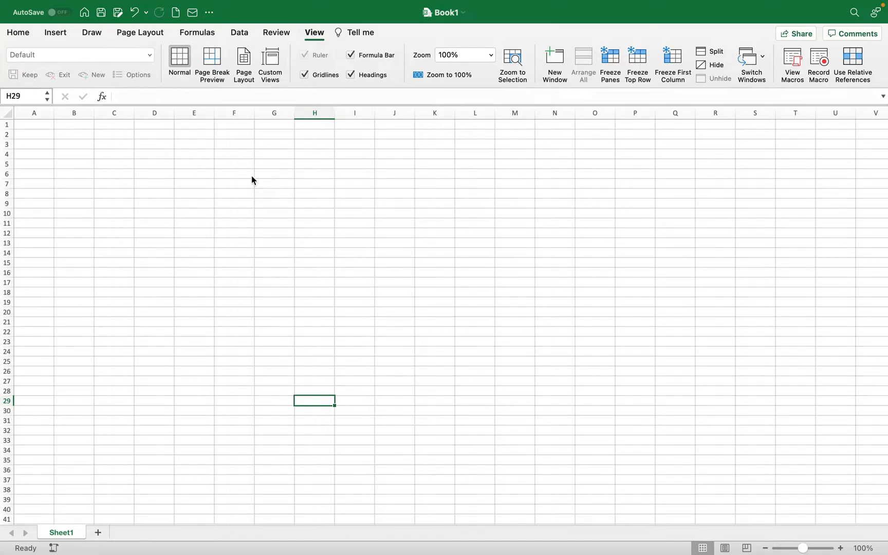
- Enter a Data column headed Data with values 33, 54 and 34 starting at D4
left_click_drag(194, 153, 353, 272)
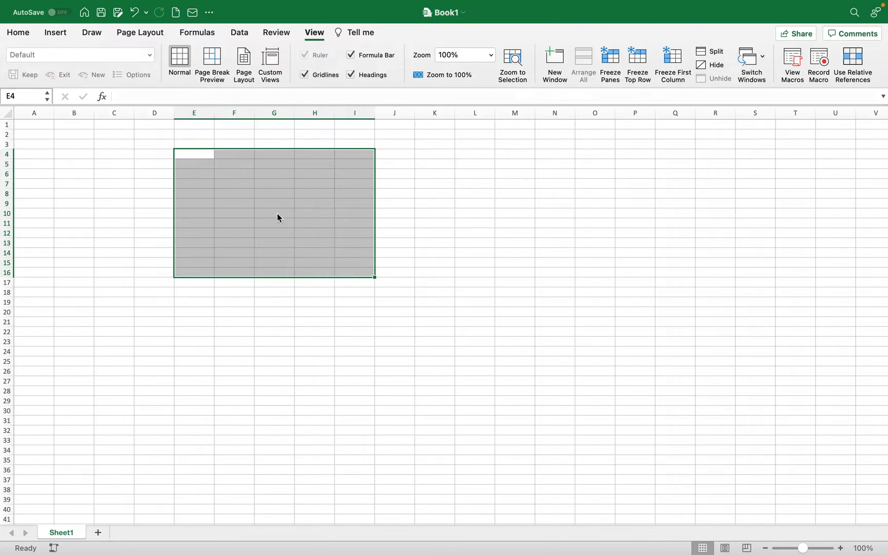
mouse_move(331, 202)
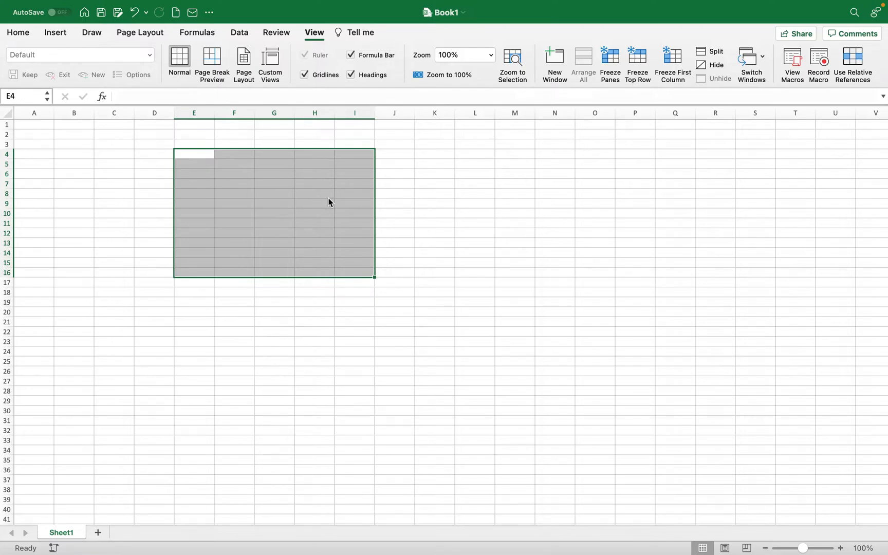
mouse_move(364, 202)
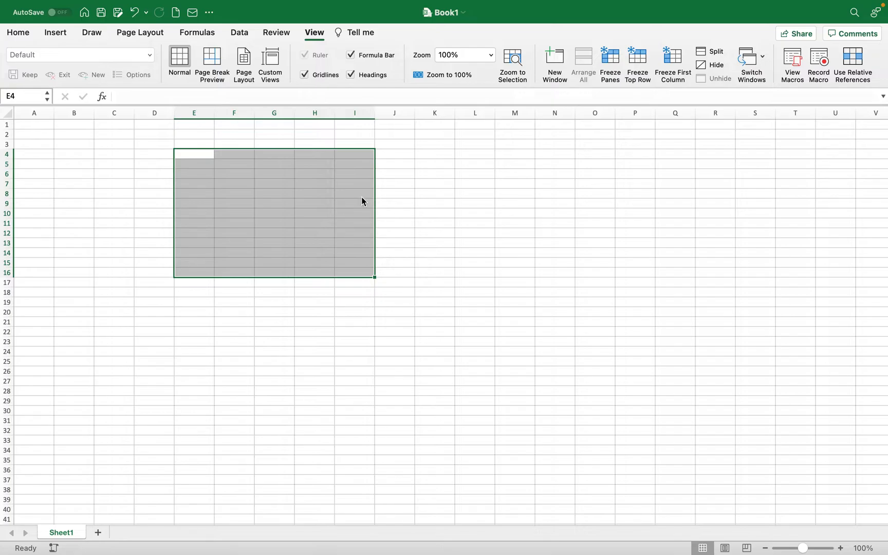
mouse_move(342, 197)
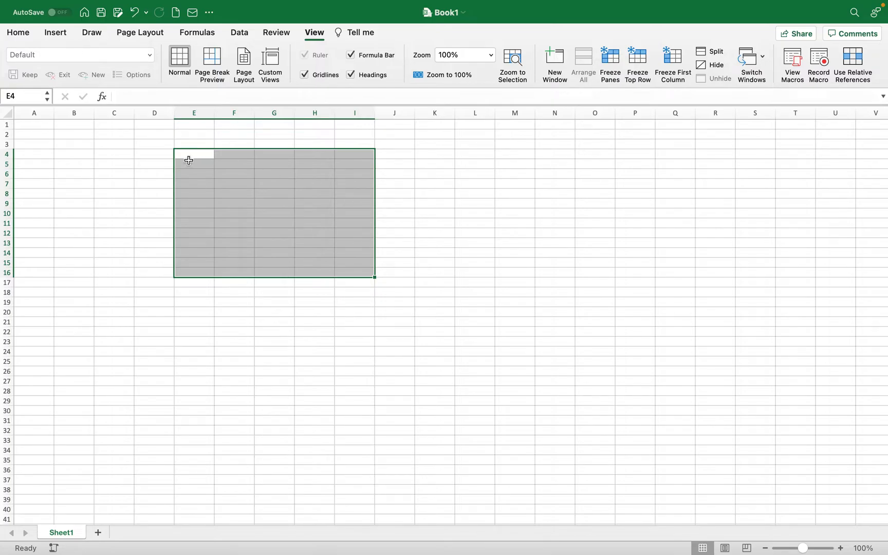
mouse_move(209, 164)
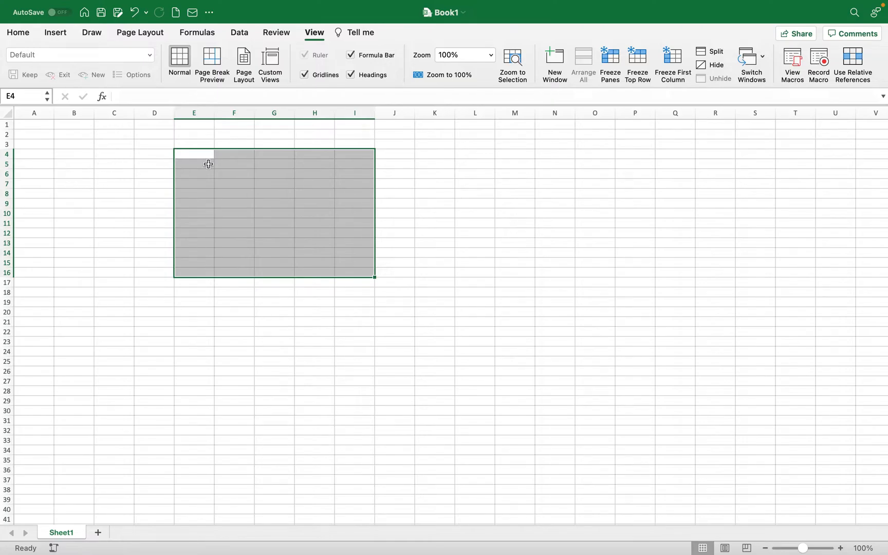
mouse_move(208, 153)
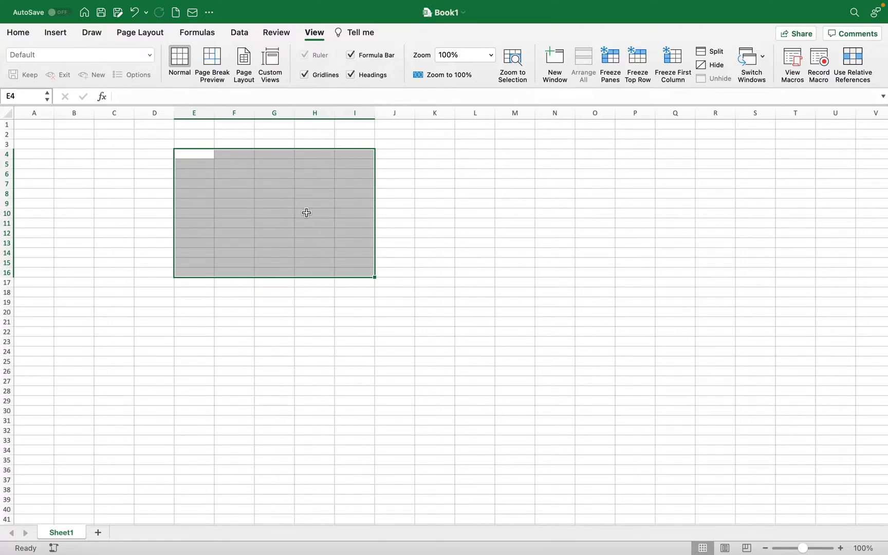
mouse_move(229, 195)
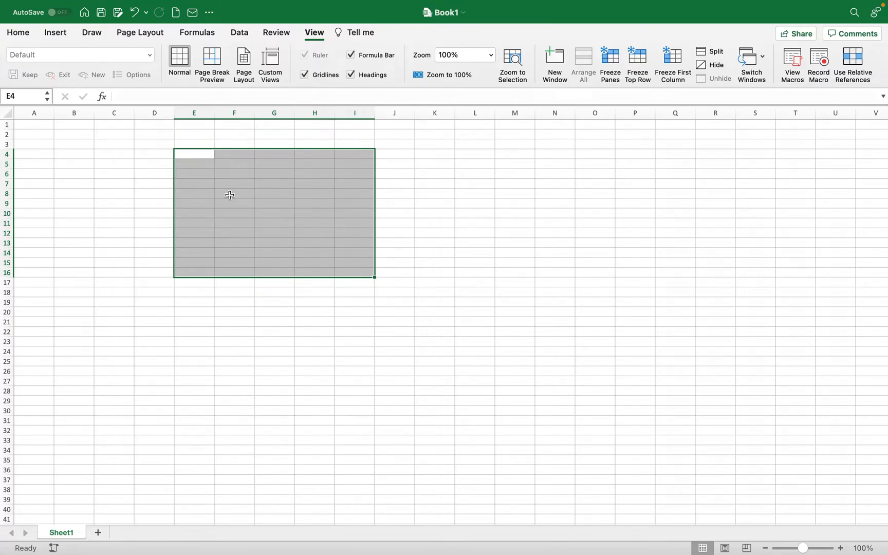
left_click(115, 154)
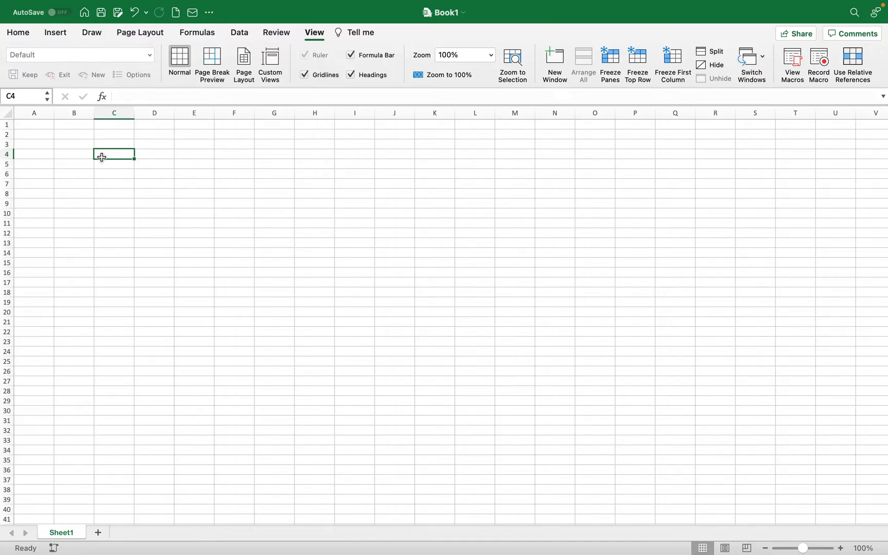
mouse_move(189, 194)
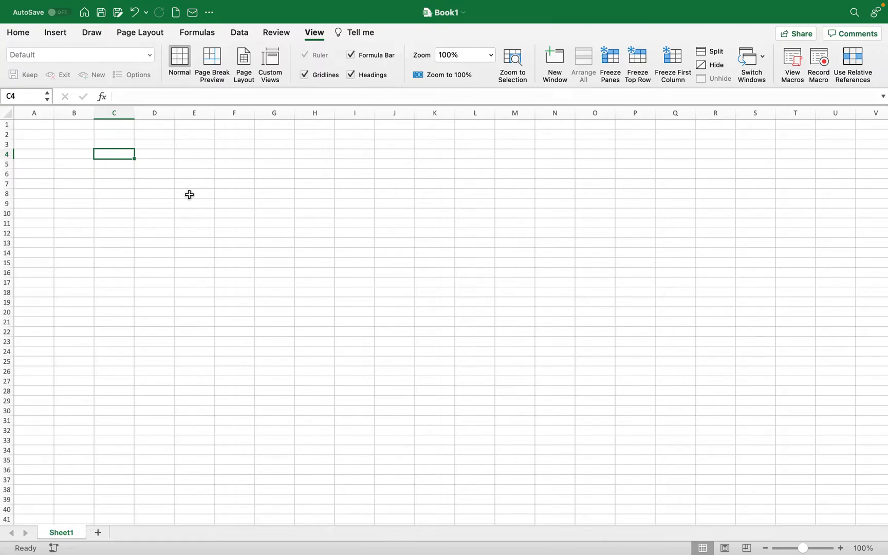
mouse_move(138, 178)
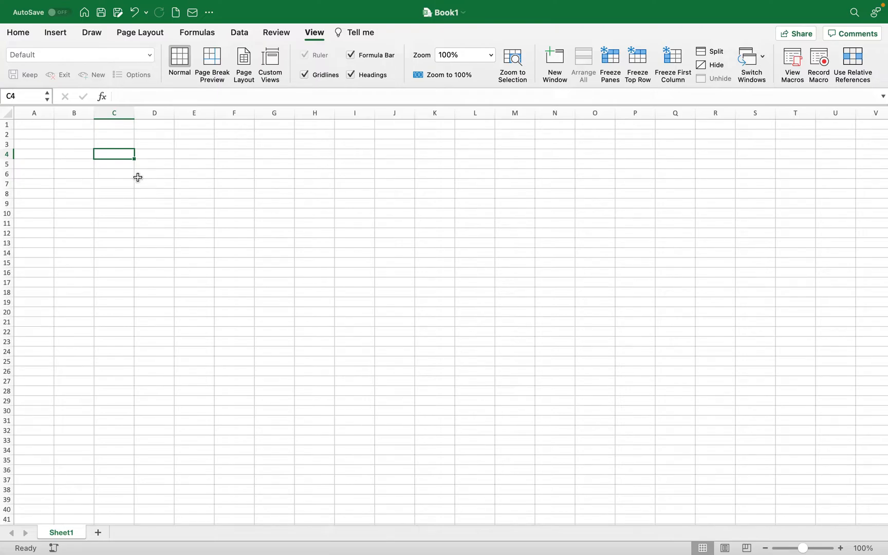
mouse_move(175, 189)
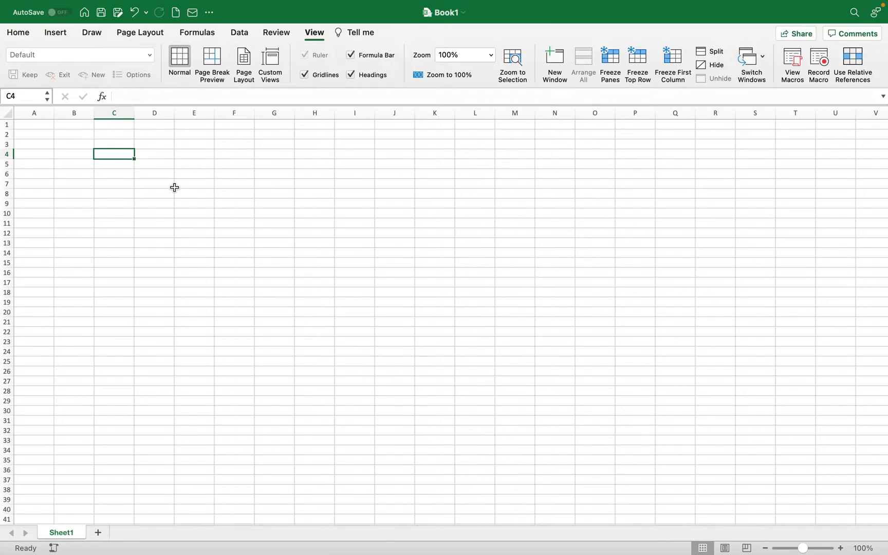
left_click(154, 163)
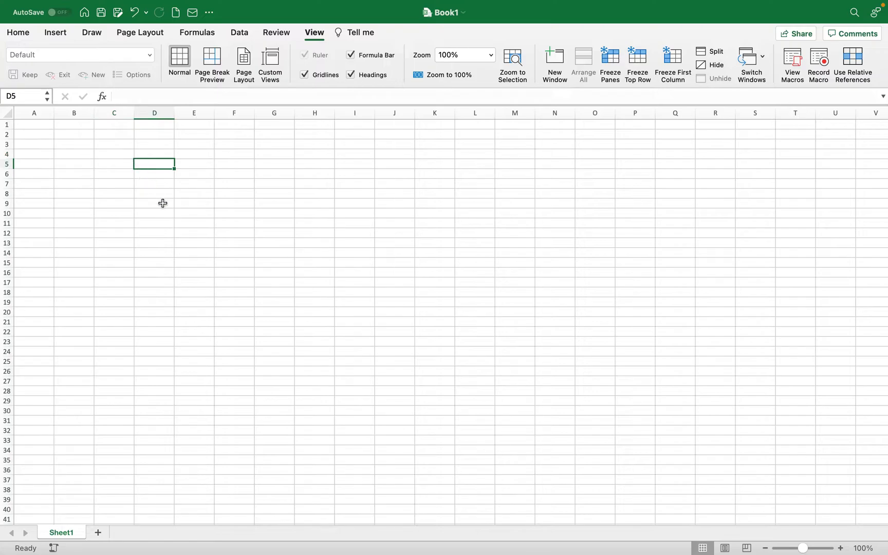
mouse_move(255, 196)
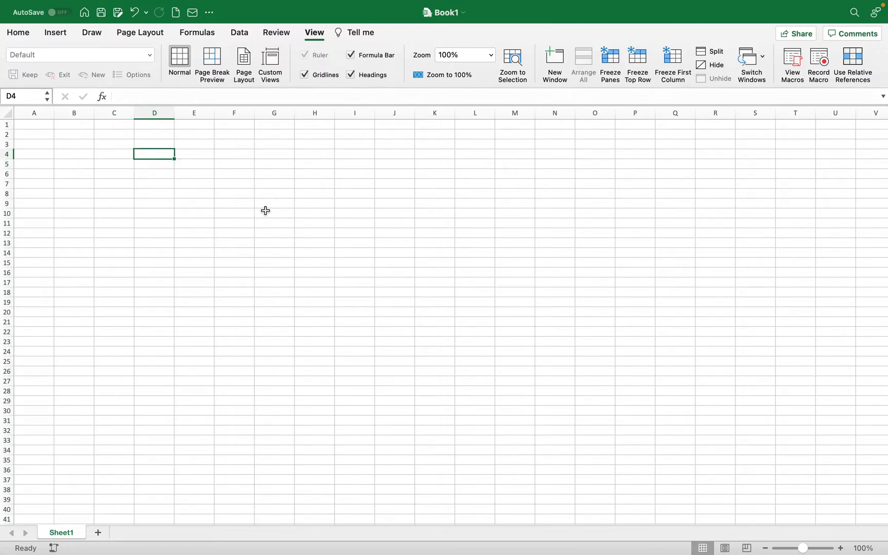
type("Data")
left_click(153, 164)
type("33")
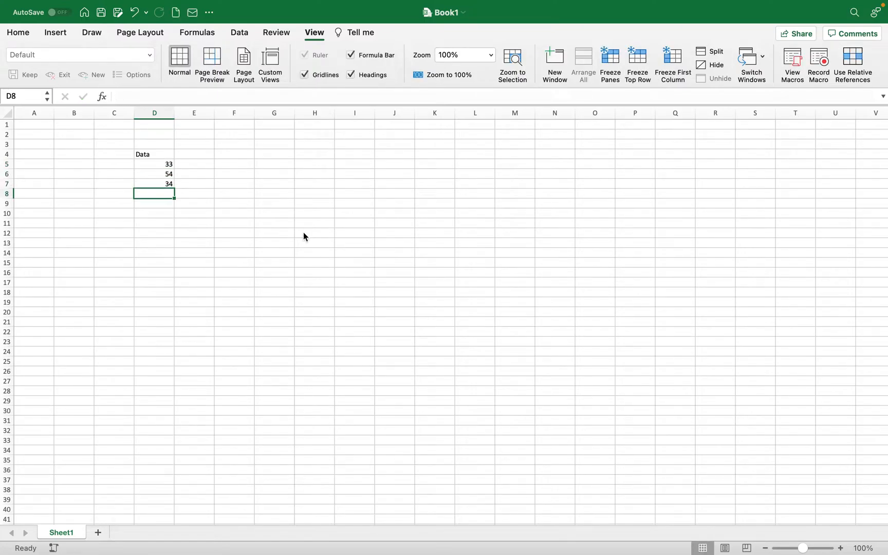
- Select D4:D7 and format it with borders, centre alignment and a blue header fill
left_click_drag(153, 163, 153, 184)
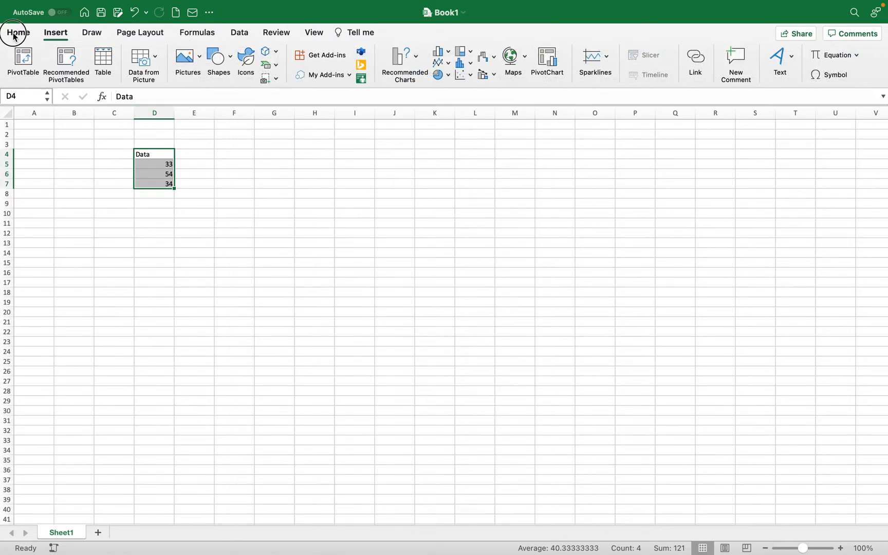
left_click(17, 33)
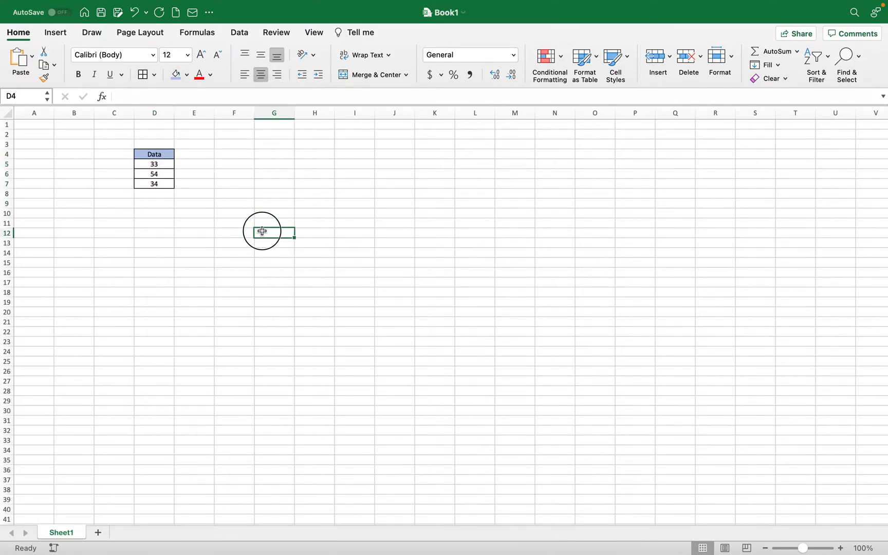
- Copy the D4:D7 Data table and paste it beside the table at G5 as a linked picture
left_click_drag(154, 153, 154, 183)
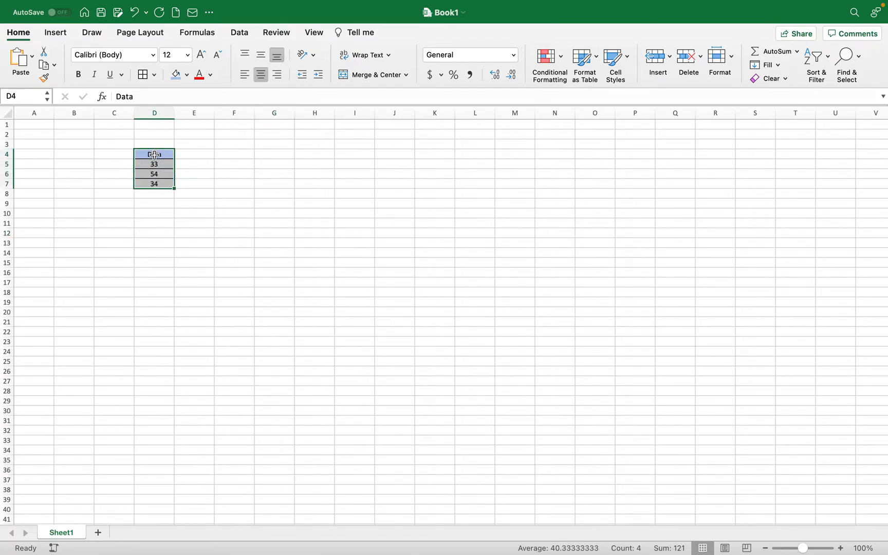
right_click(154, 155)
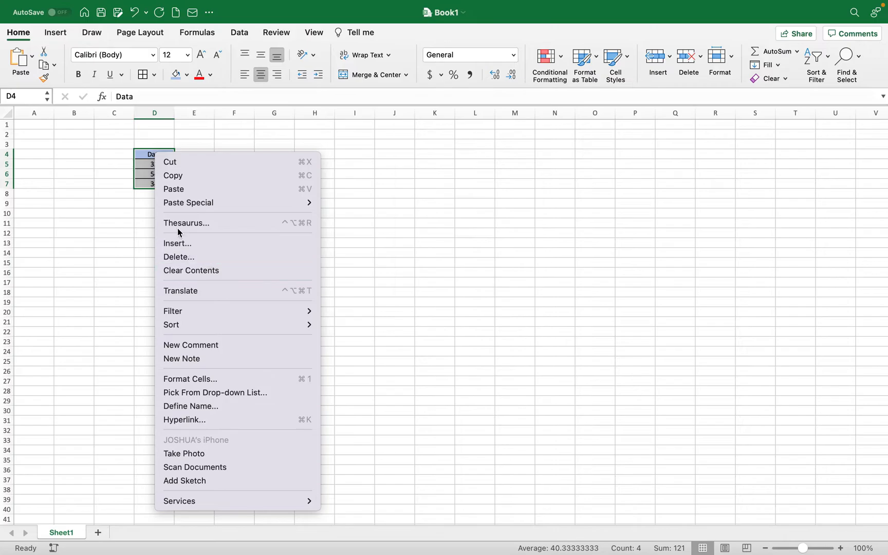
left_click(173, 175)
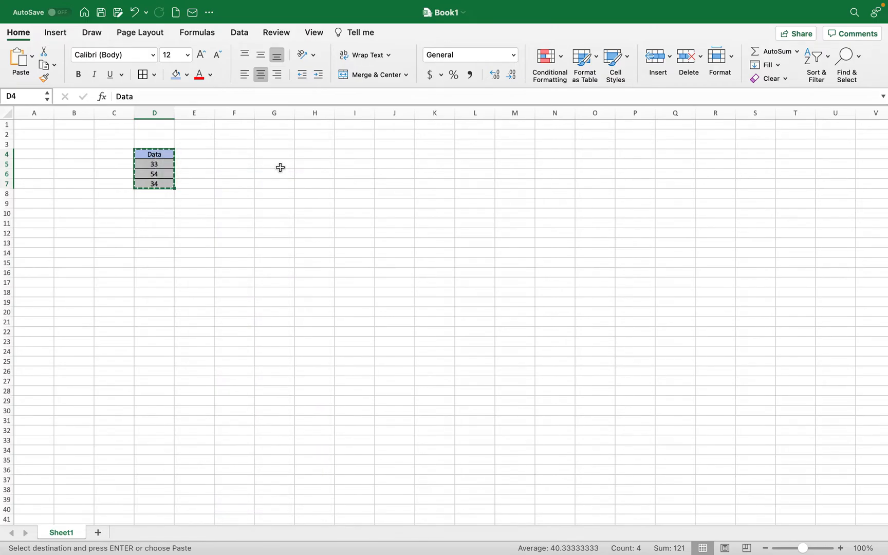
right_click(274, 163)
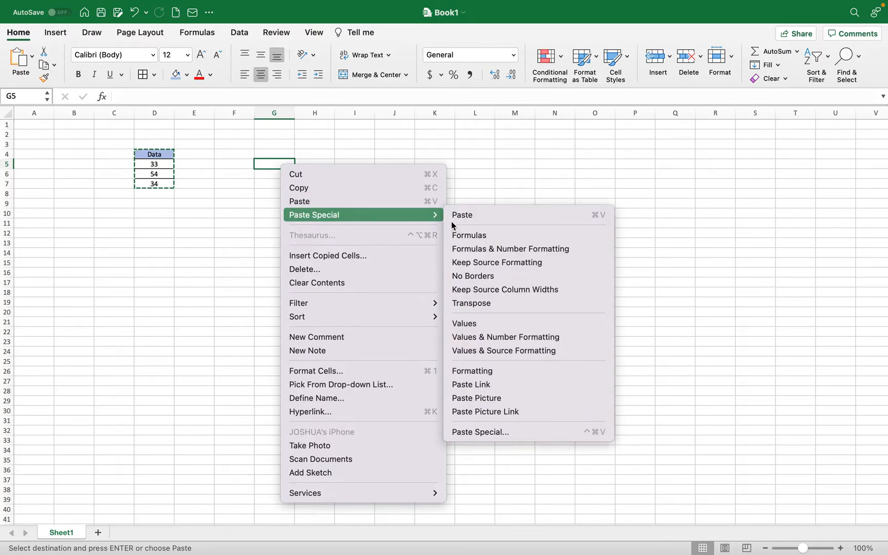
mouse_move(490, 416)
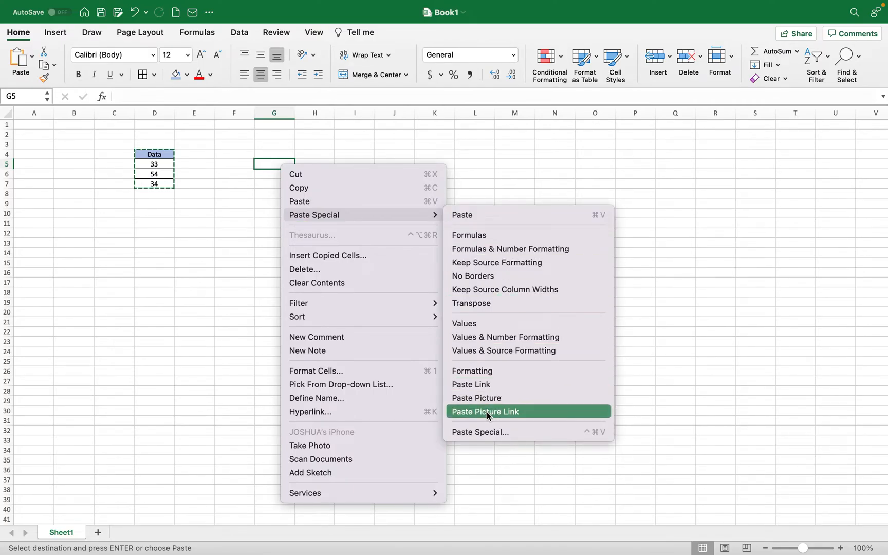
left_click(485, 411)
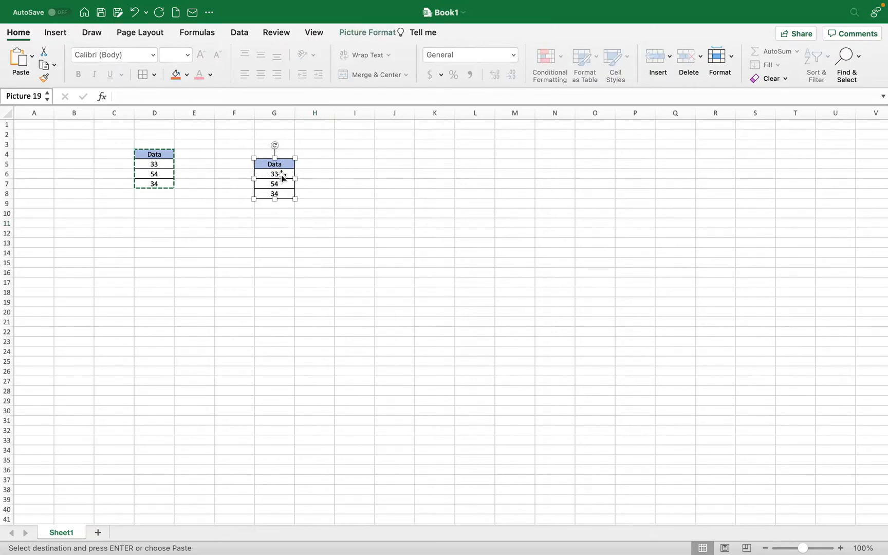
- Delete the pasted picture, leaving only the original Data table
right_click(279, 177)
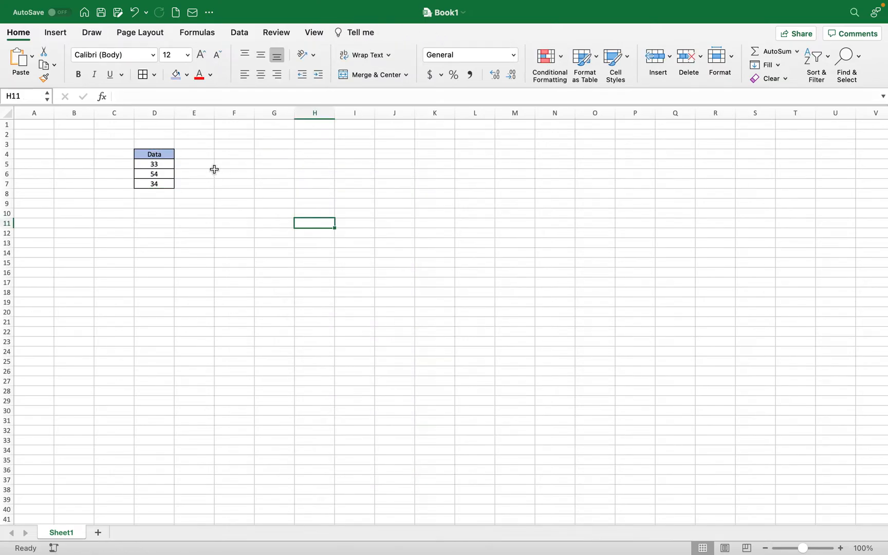
mouse_move(232, 217)
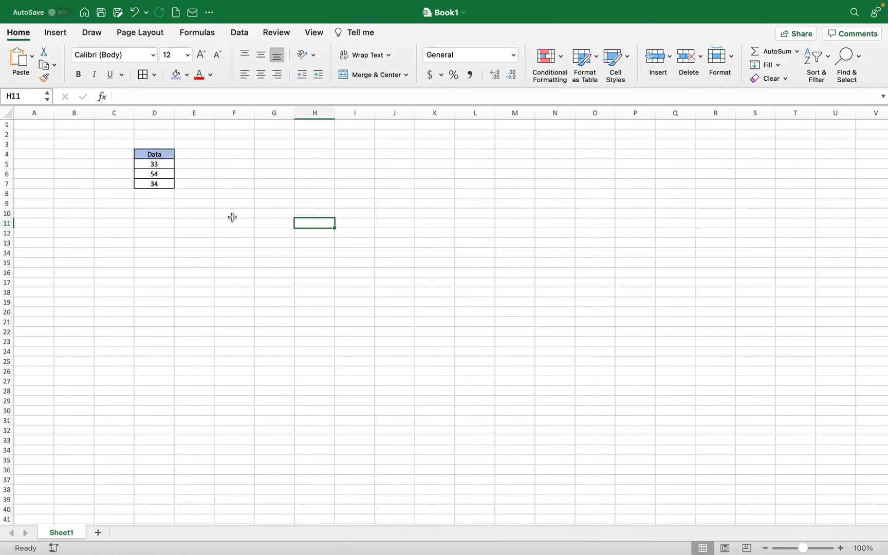
mouse_move(254, 171)
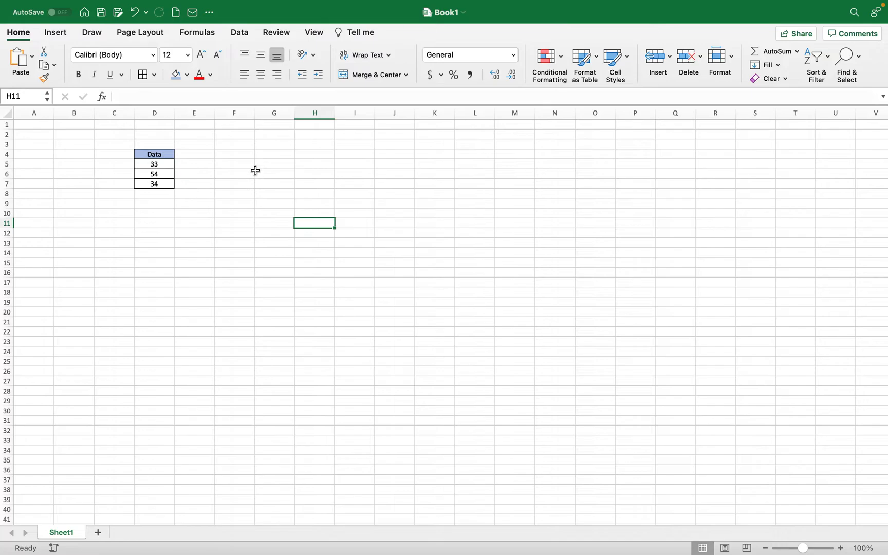
right_click(273, 164)
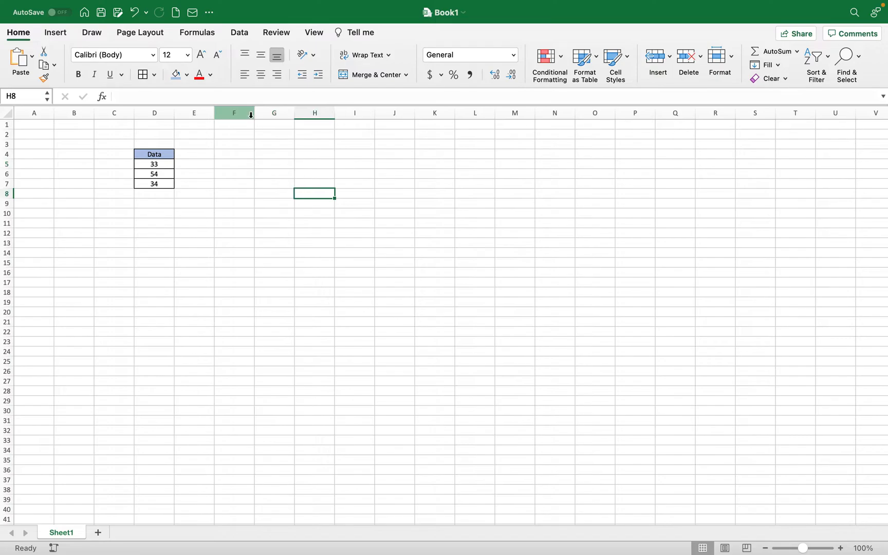
- Enable the Developer tab in Excel's Ribbon & Toolbar preferences
left_click(46, 7)
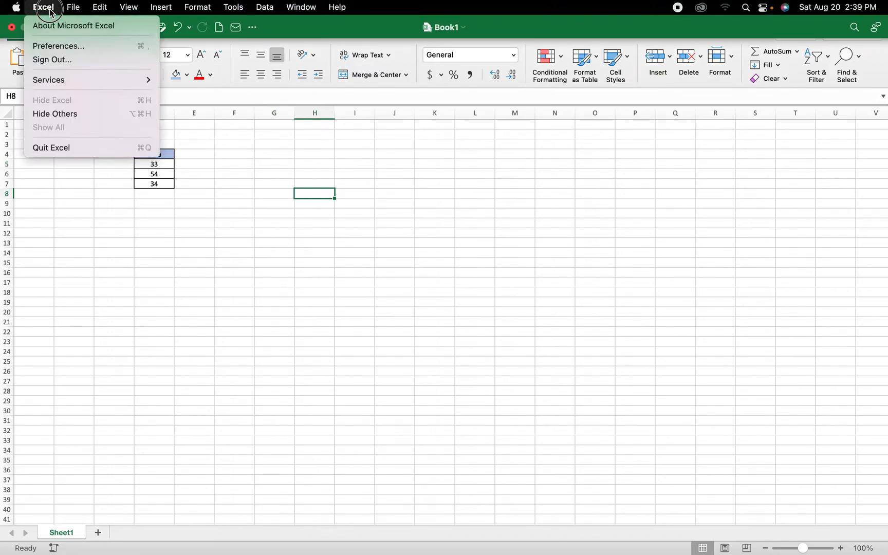
mouse_move(51, 47)
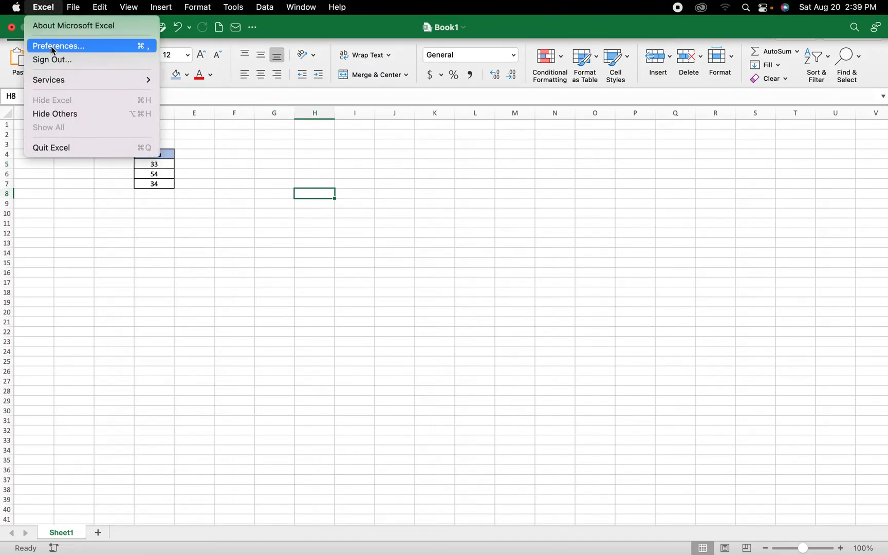
left_click(55, 46)
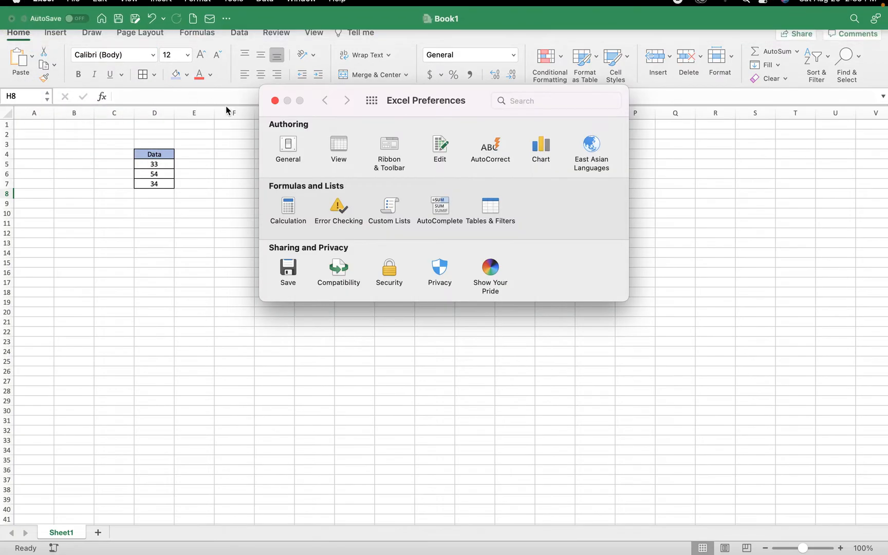
left_click(390, 146)
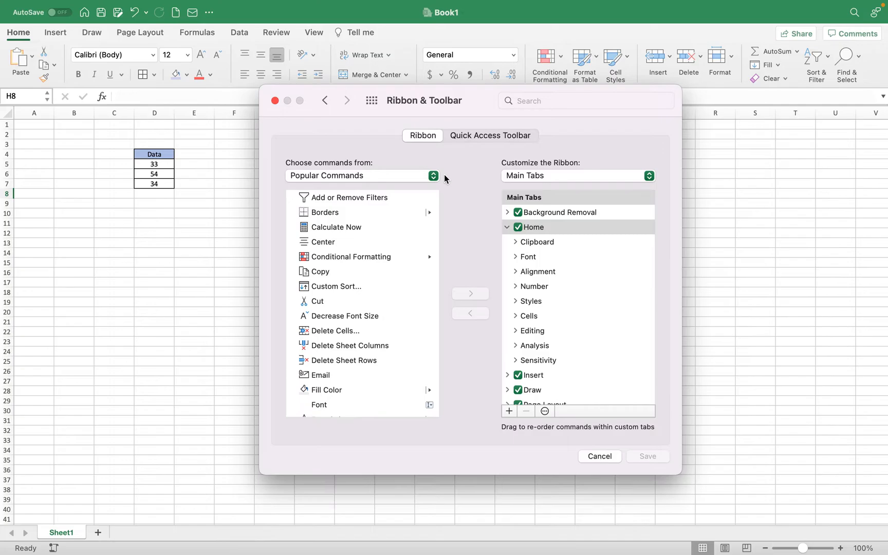
left_click(533, 331)
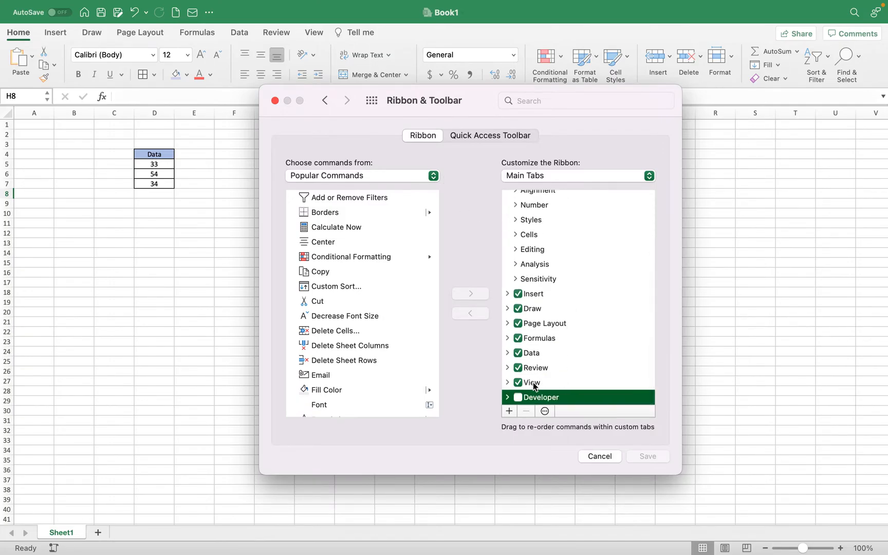
left_click(518, 397)
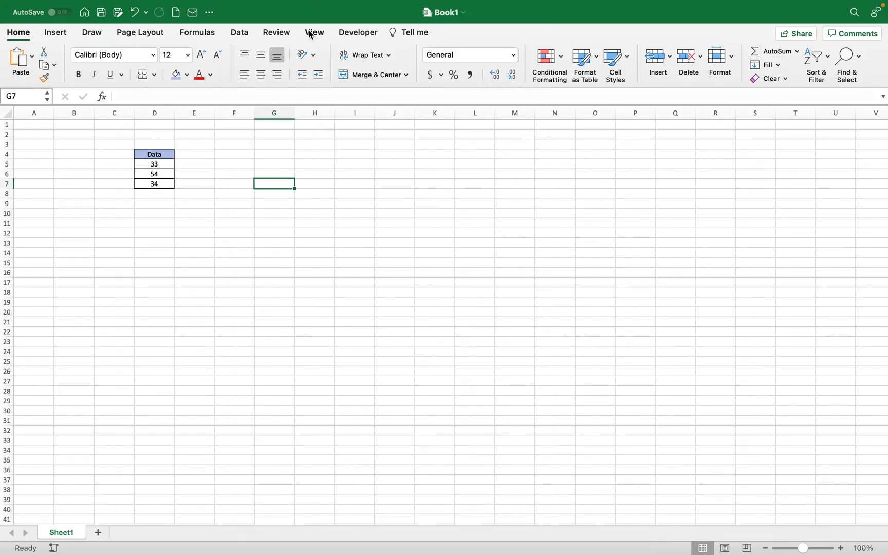
- Place a form button near A1 and begin recording its macro named snipdata
left_click(358, 32)
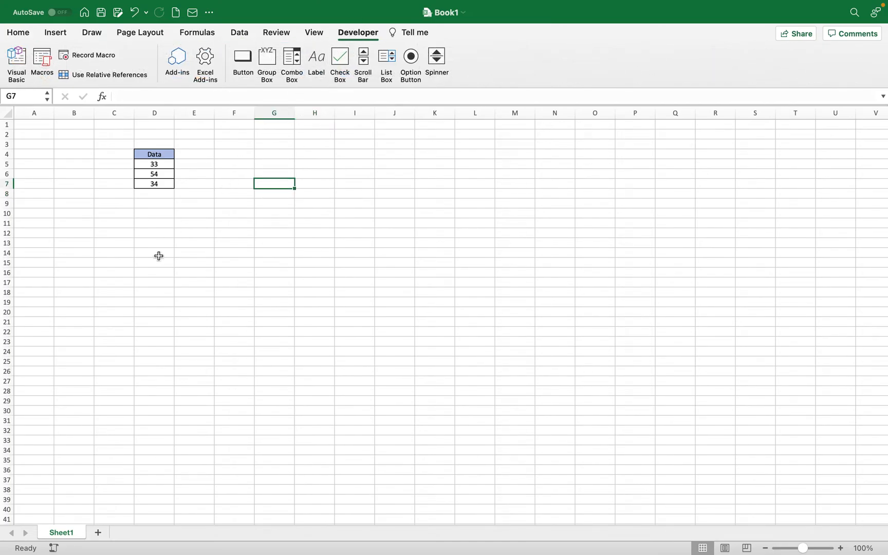
left_click(34, 126)
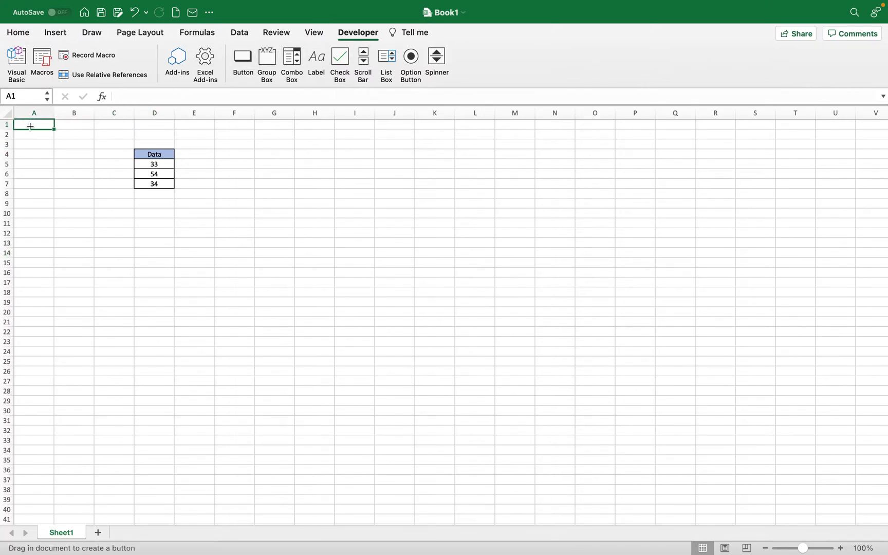
left_click(32, 128)
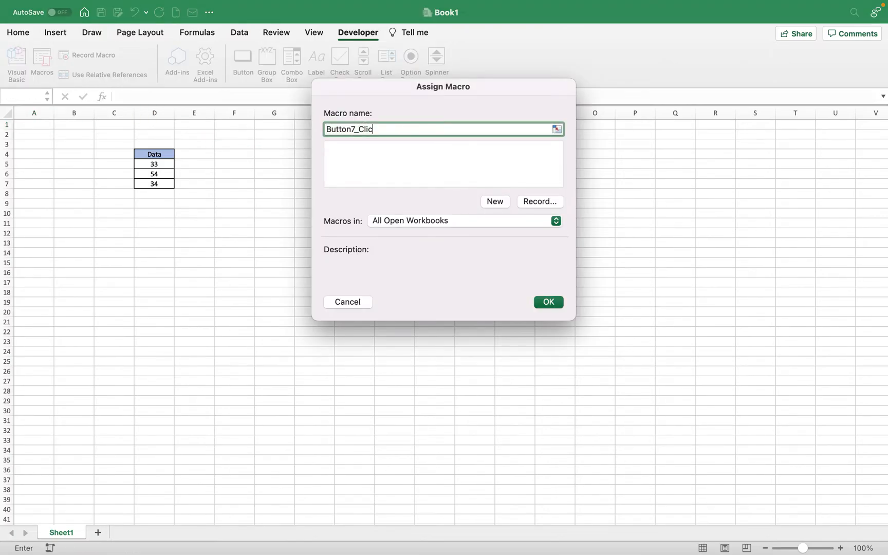
type("sni")
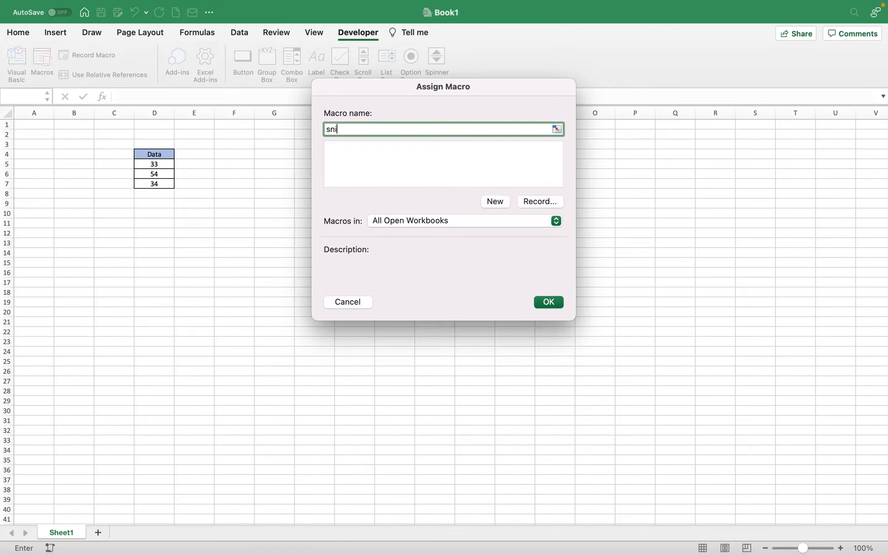
type("pdata")
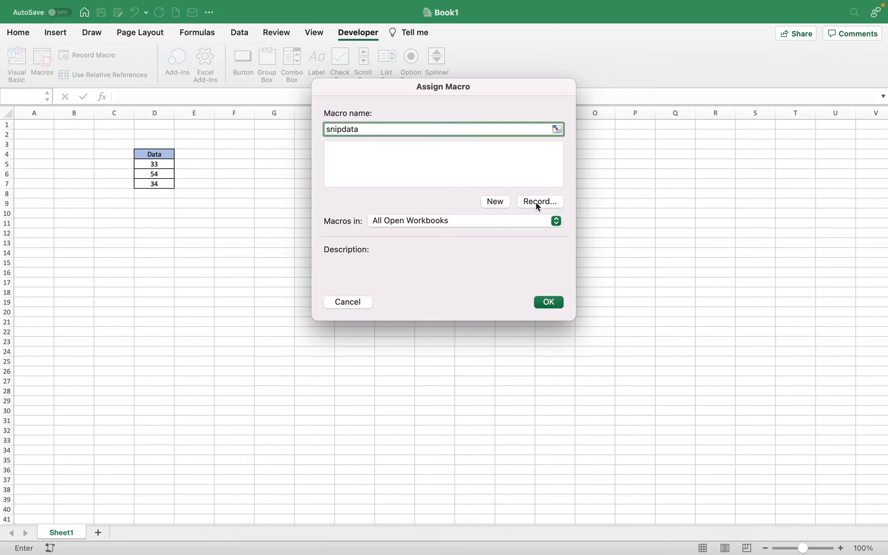
left_click(540, 202)
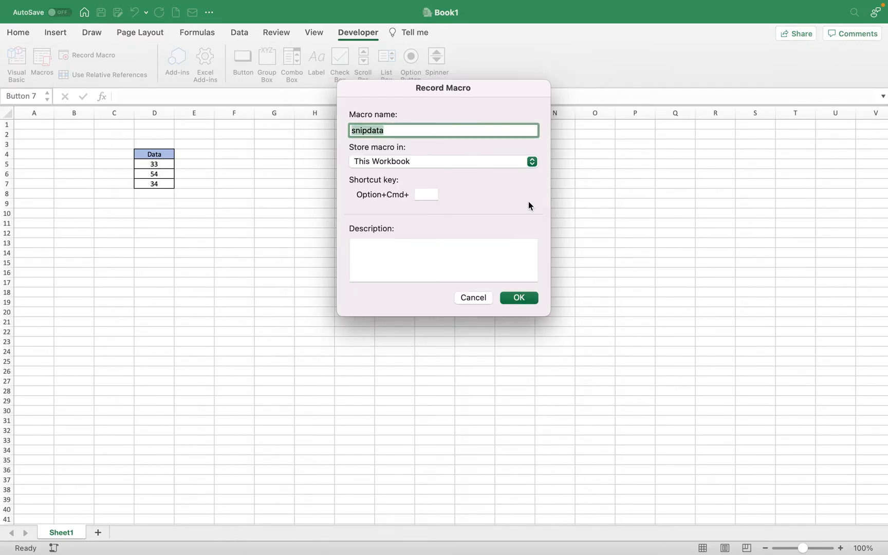
mouse_move(407, 209)
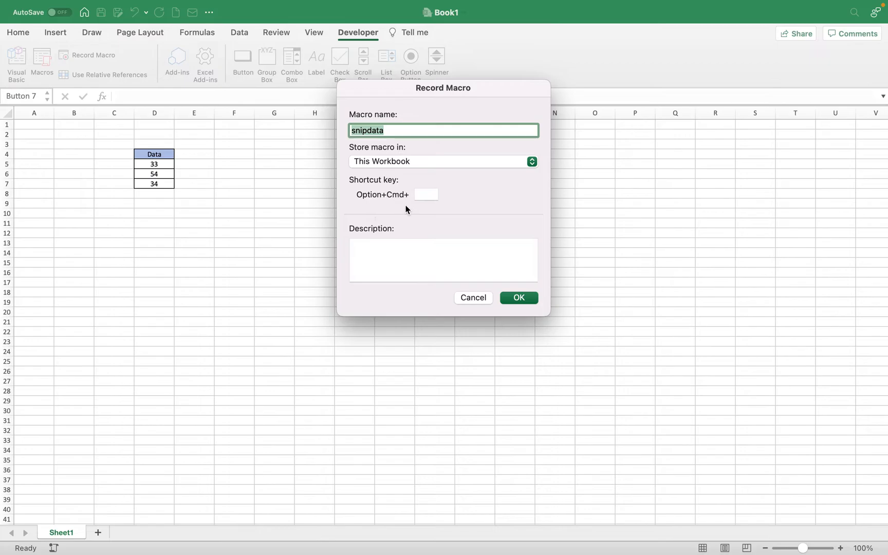
- Confirm the Record Macro dialog so snipdata starts recording
left_click(442, 259)
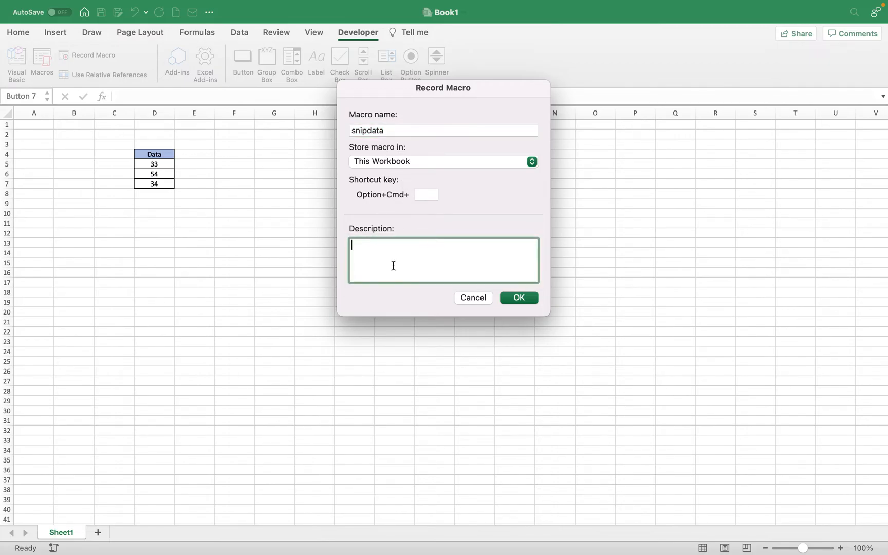
left_click(519, 298)
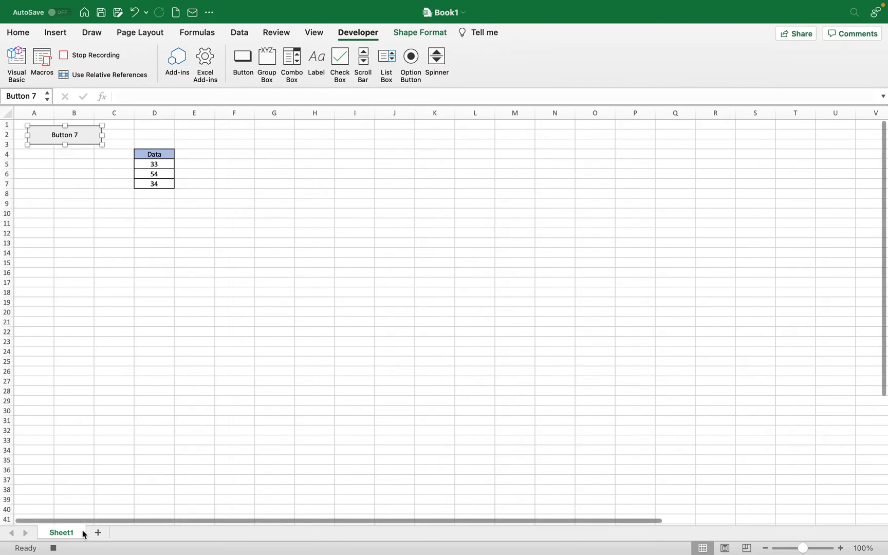
mouse_move(72, 535)
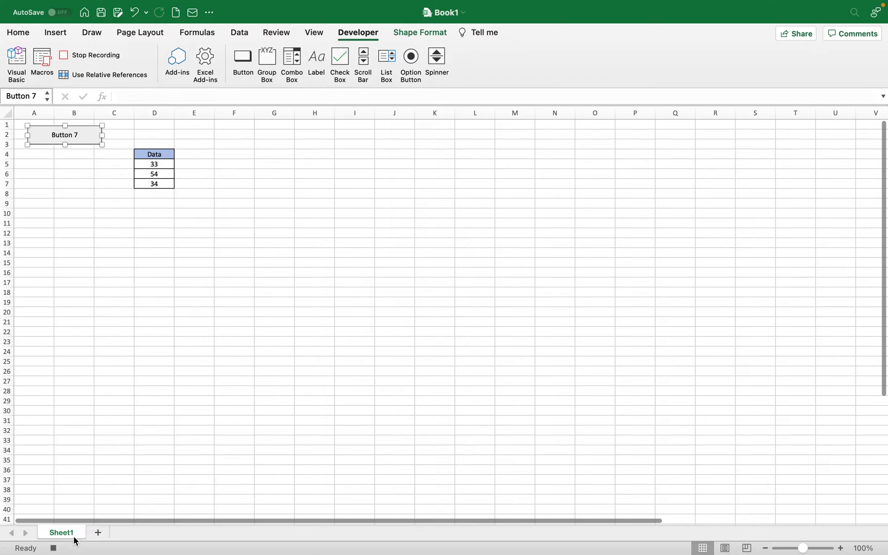
mouse_move(173, 223)
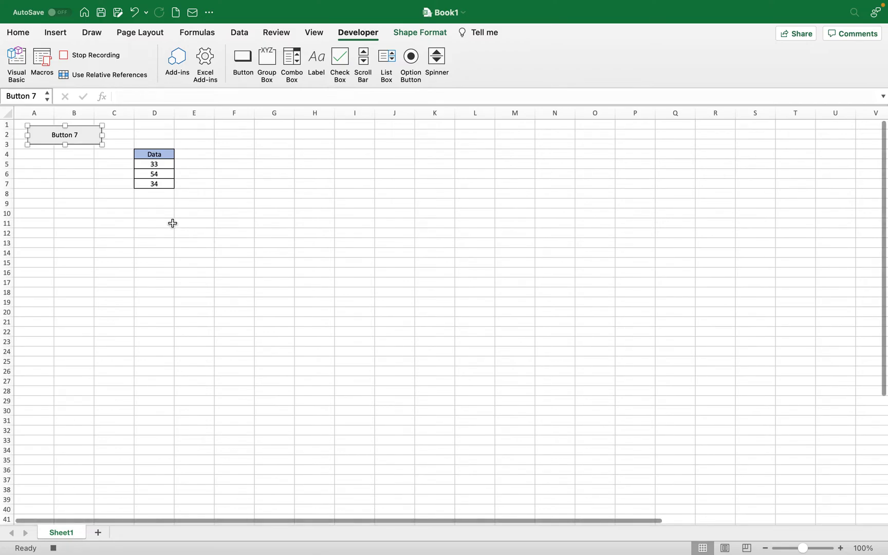
mouse_move(166, 151)
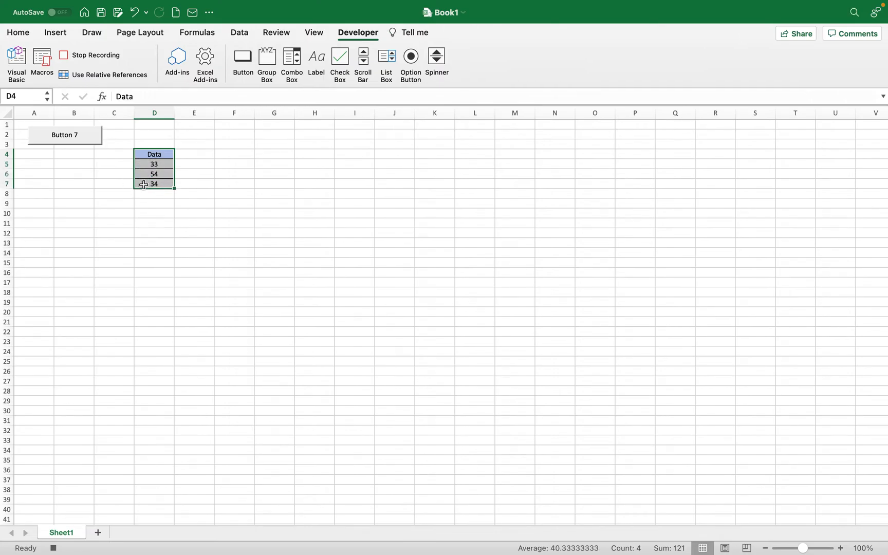
- While recording, copy the Data table, paste it at F4 as a picture, then delete that picture
right_click(154, 184)
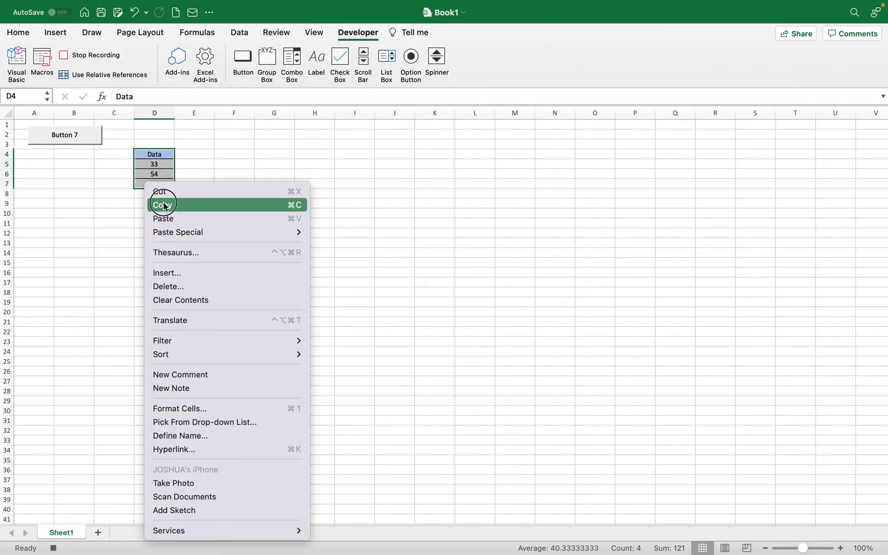
left_click(163, 204)
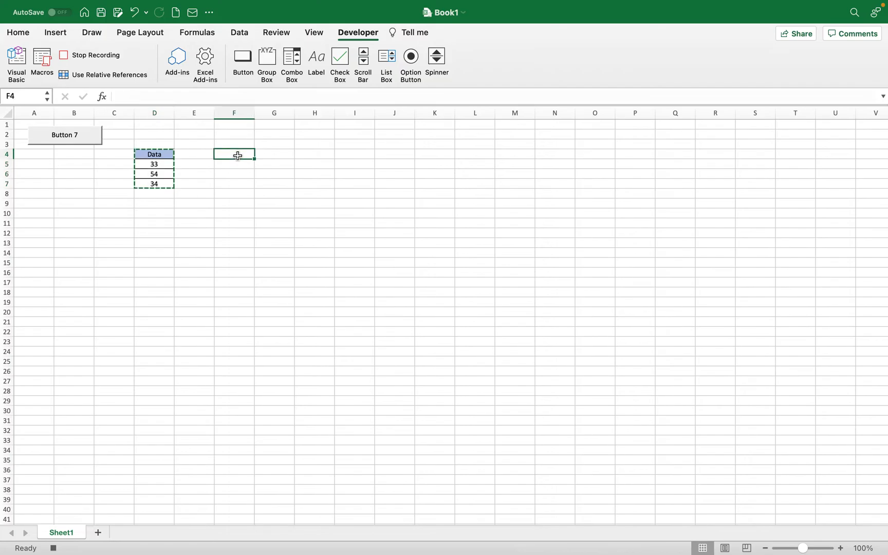
right_click(234, 155)
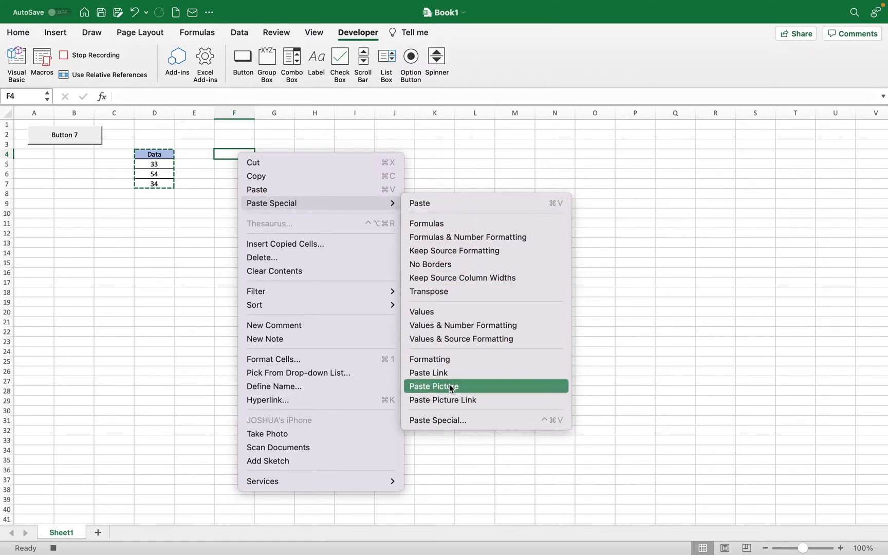
left_click(448, 387)
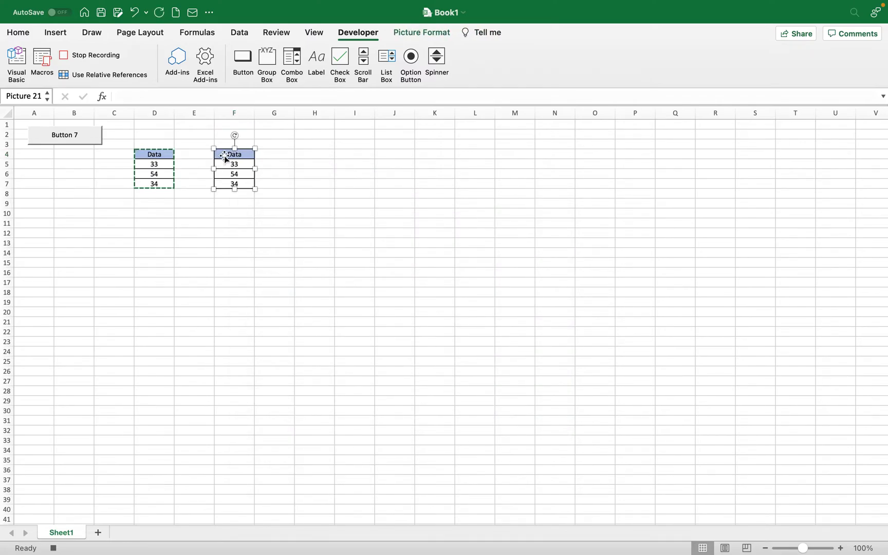
right_click(226, 156)
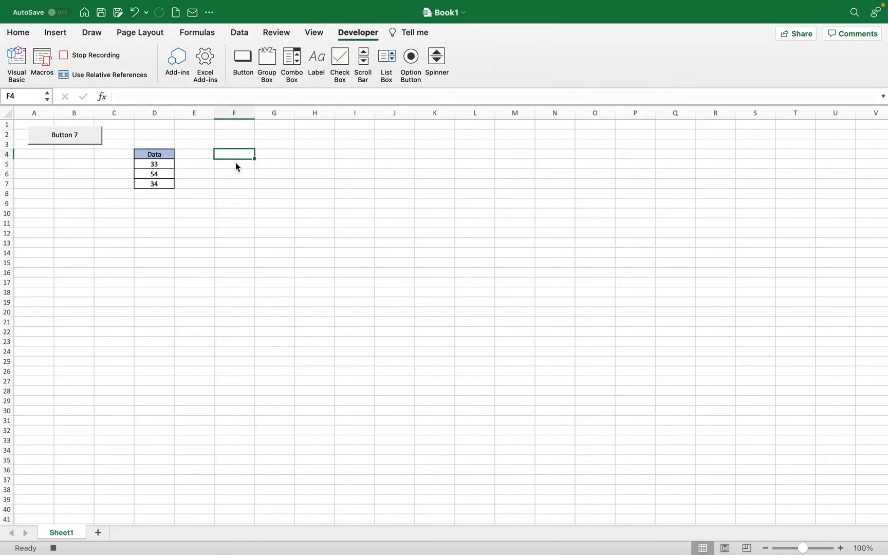
mouse_move(87, 165)
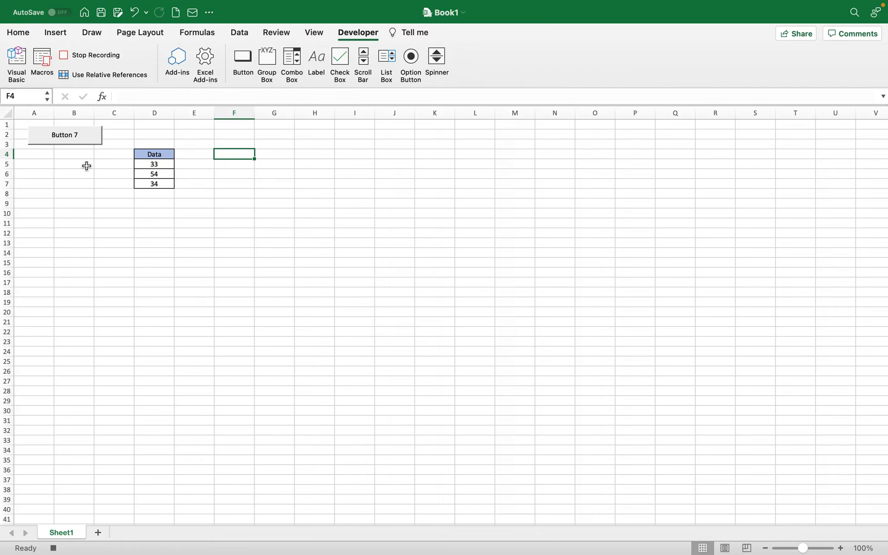
mouse_move(92, 177)
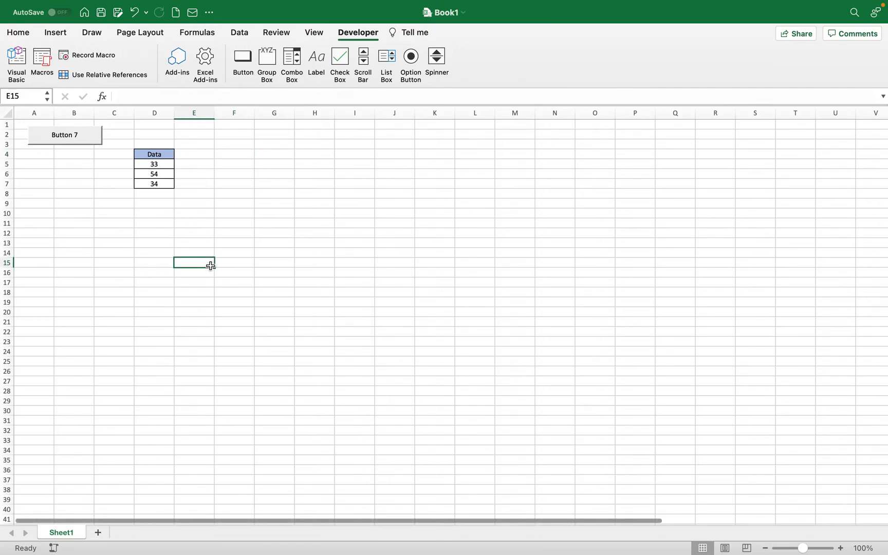
mouse_move(64, 139)
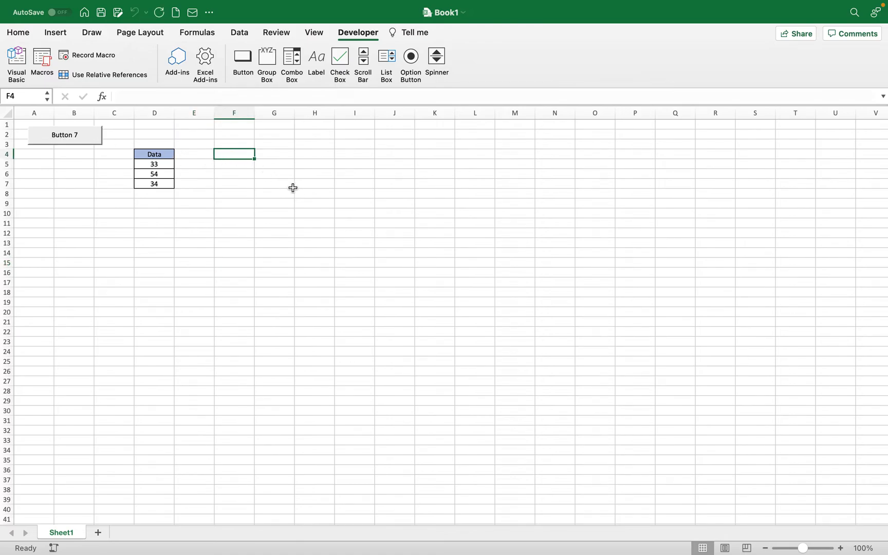
left_click(315, 154)
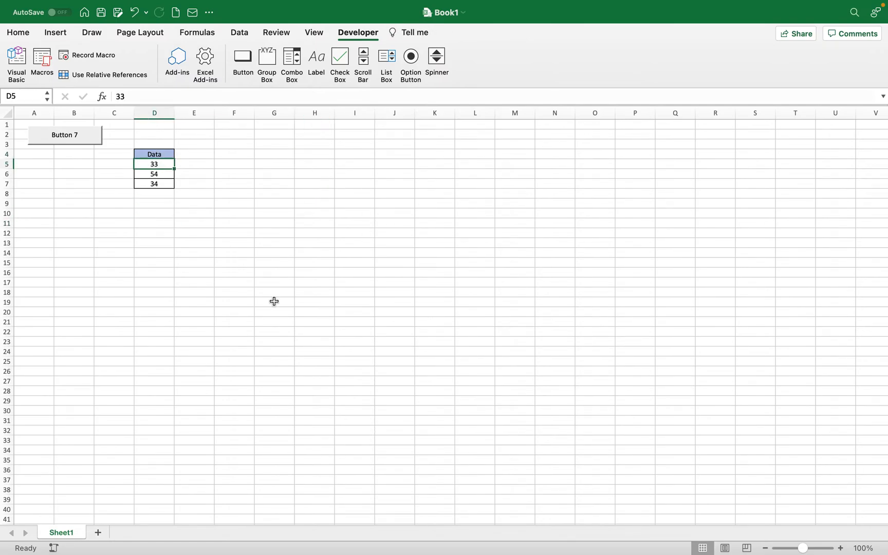
- Change the Data values in D5:D7 to 7, 7 and 7
left_click(63, 135)
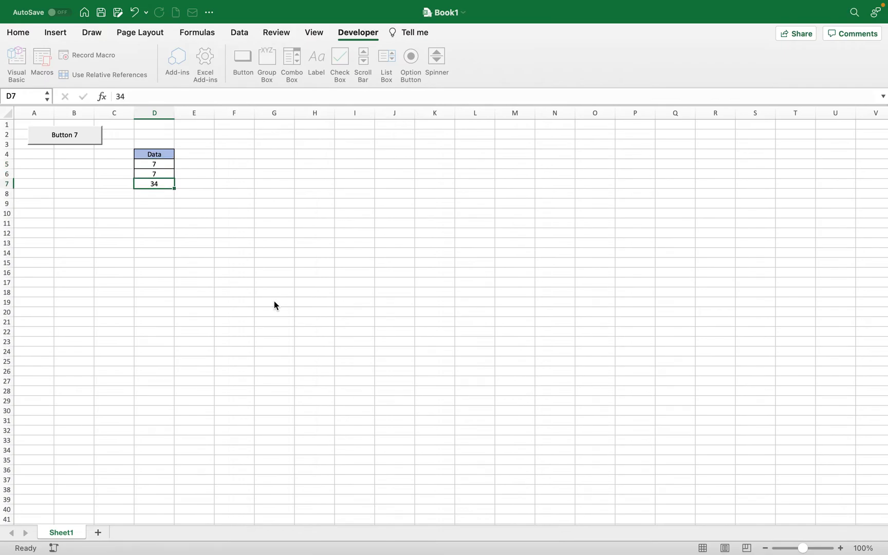
left_click(64, 134)
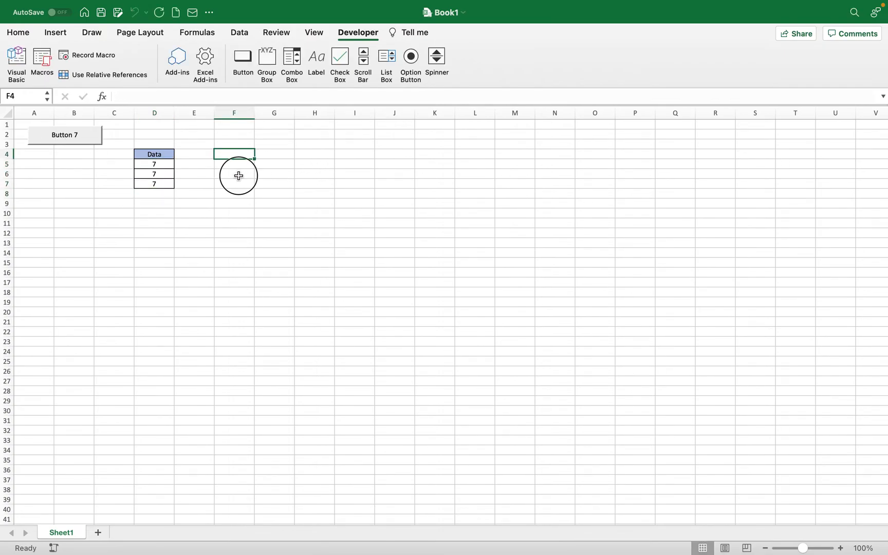
- Paste the table picture near F6, nudge it into place, then remove it
right_click(235, 176)
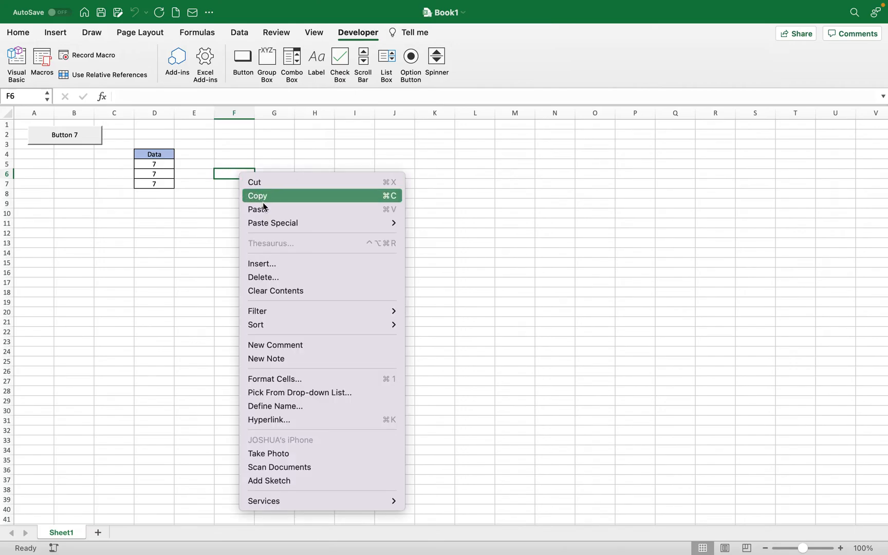
left_click(257, 196)
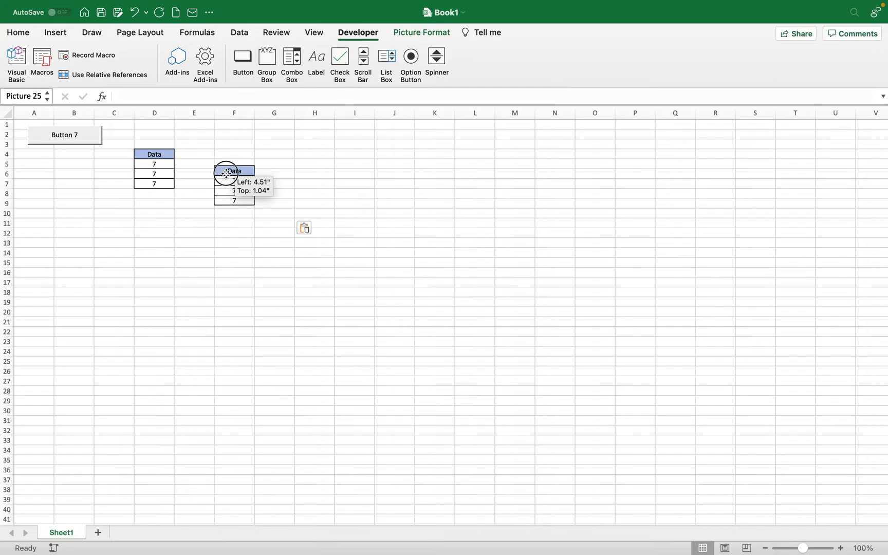
left_click_drag(225, 172, 235, 183)
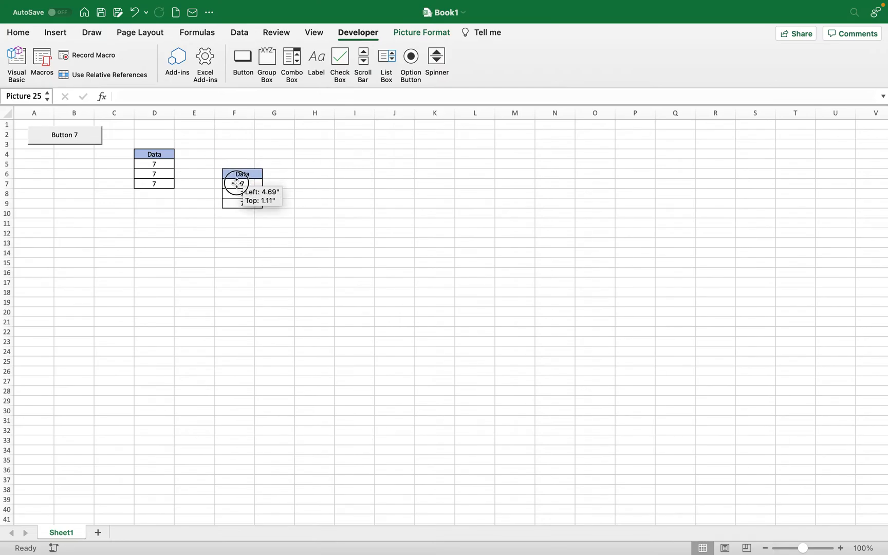
left_click_drag(236, 183, 290, 222)
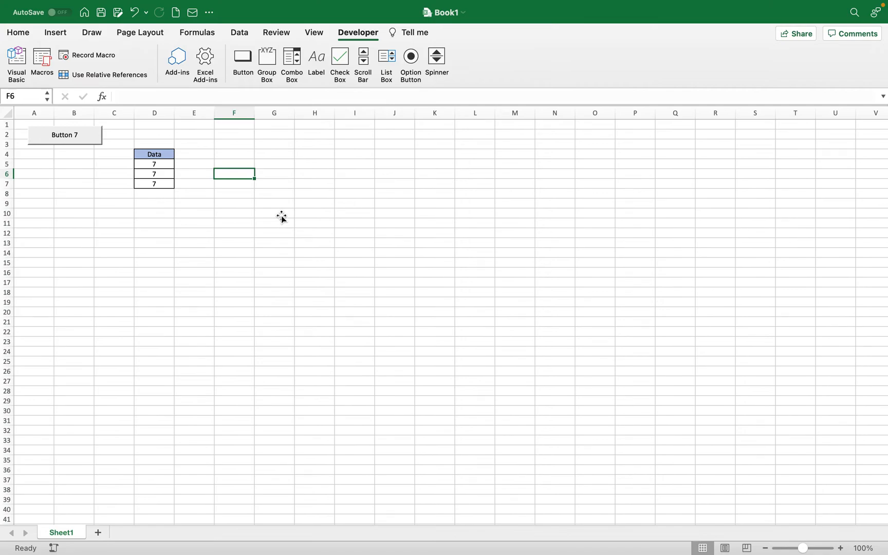
mouse_move(224, 221)
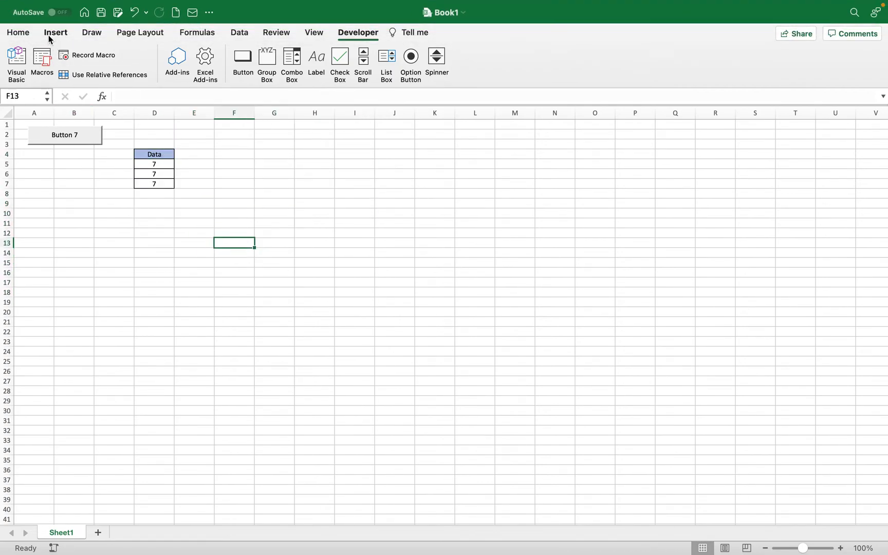
- Insert the 3 IF.PNG image from Downloads onto the sheet below the Data table
left_click(55, 32)
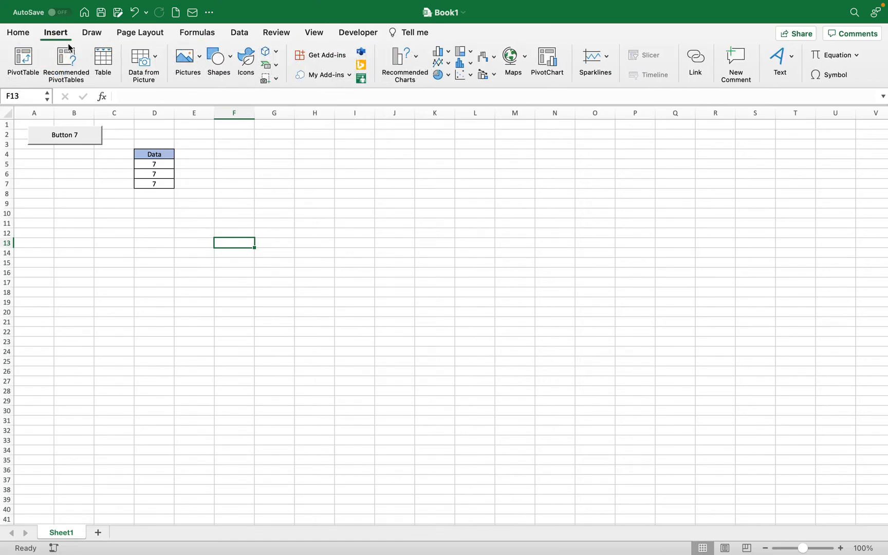
left_click(183, 57)
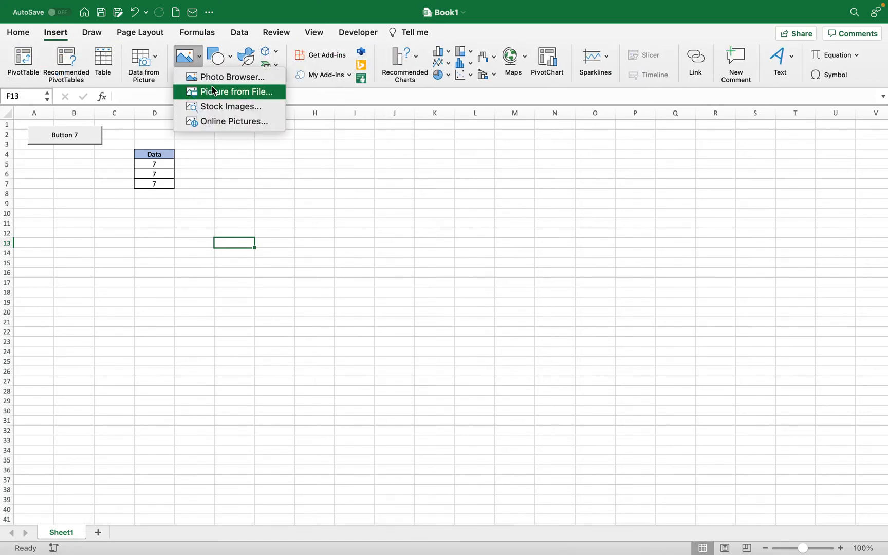
left_click(237, 91)
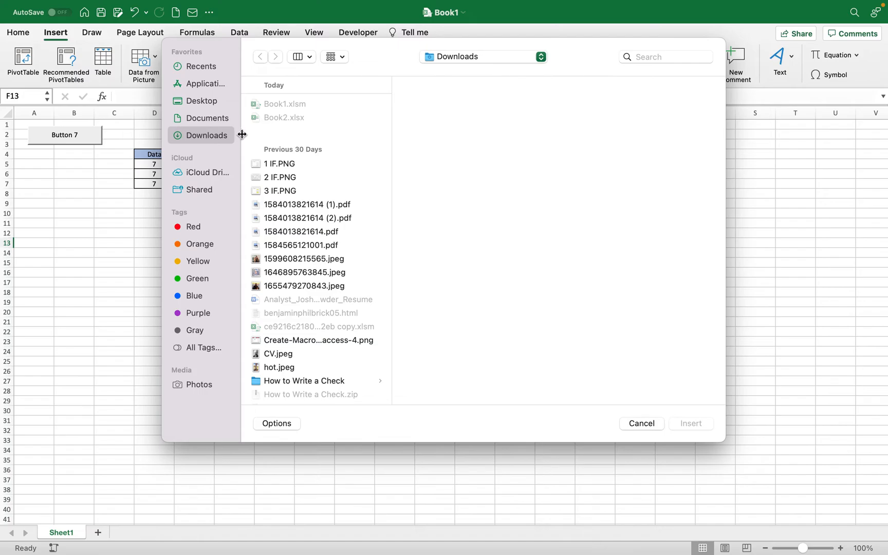
mouse_move(301, 249)
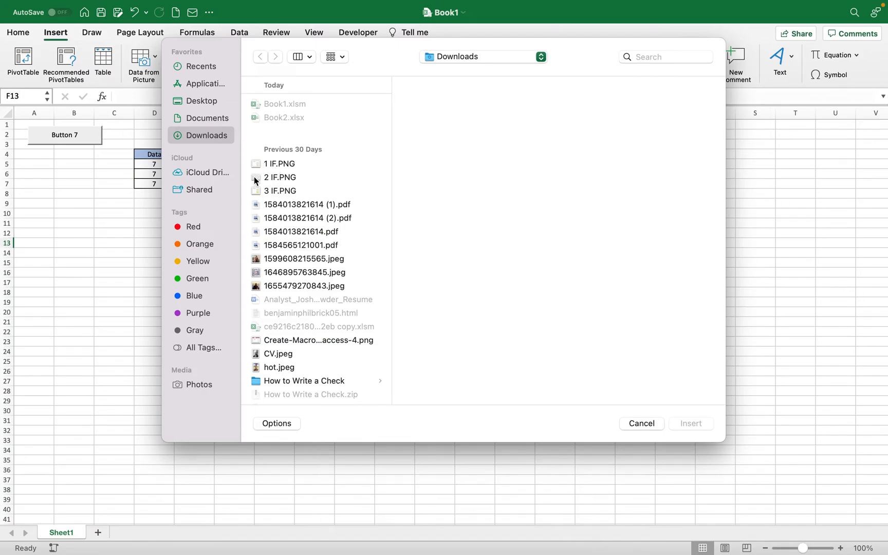
mouse_move(278, 222)
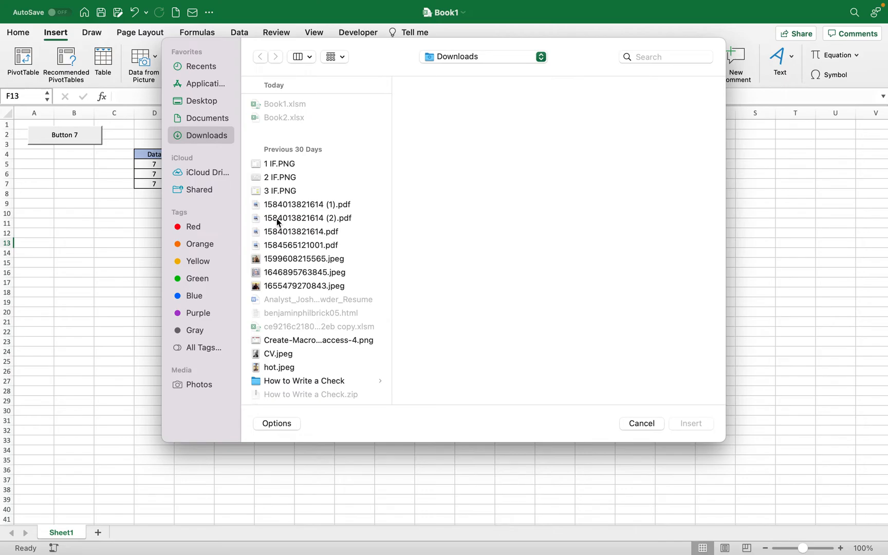
left_click(308, 205)
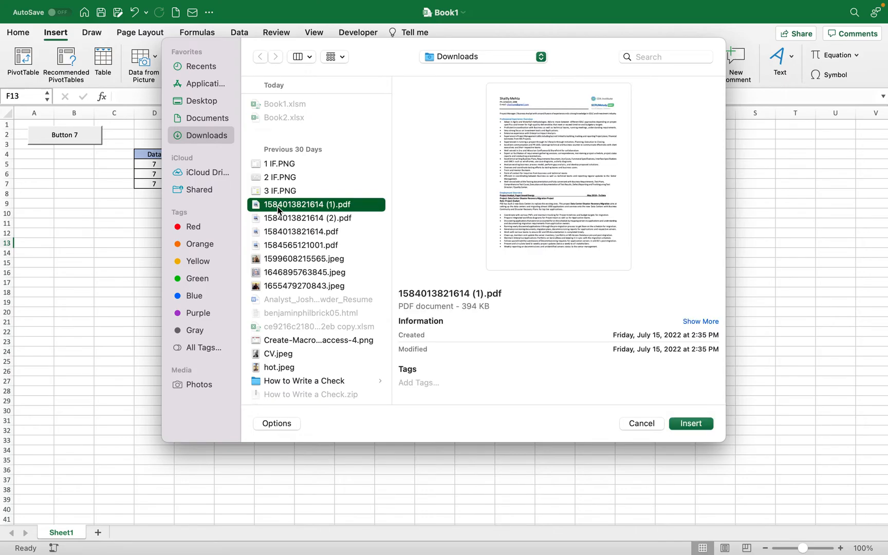
left_click(279, 191)
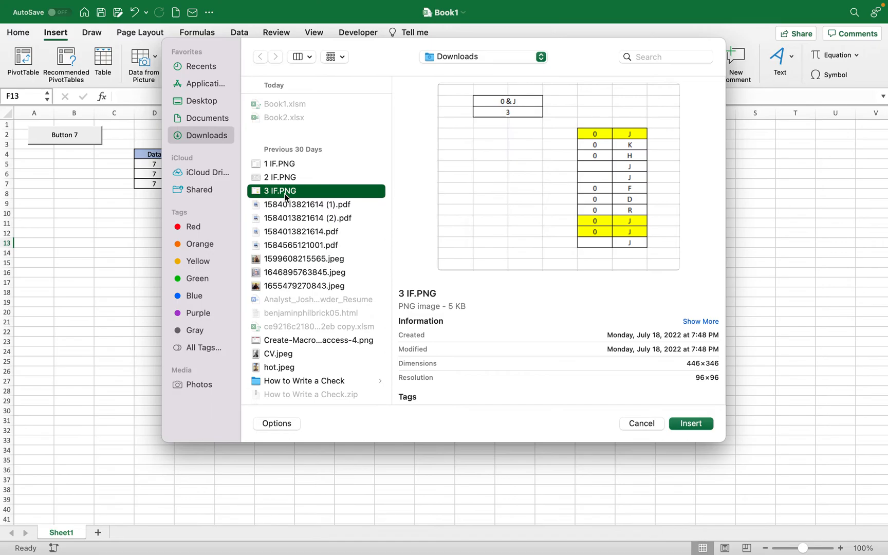
left_click(641, 423)
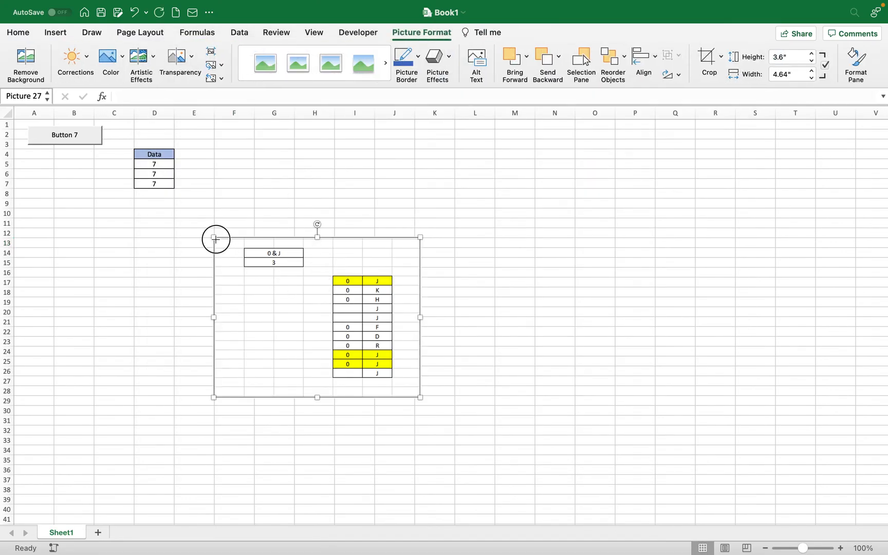
- Shrink the inserted image to about half size and place it beside the Data table
left_click_drag(215, 237, 315, 229)
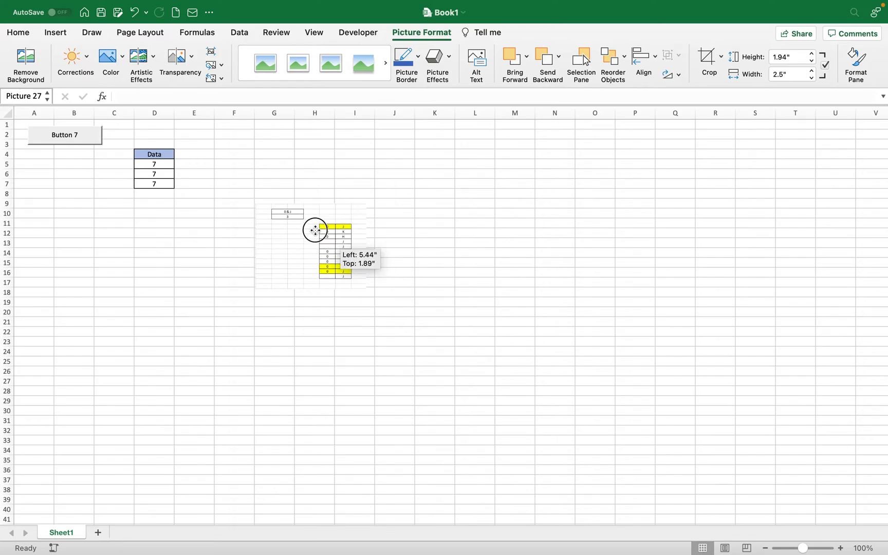
left_click_drag(314, 230, 243, 199)
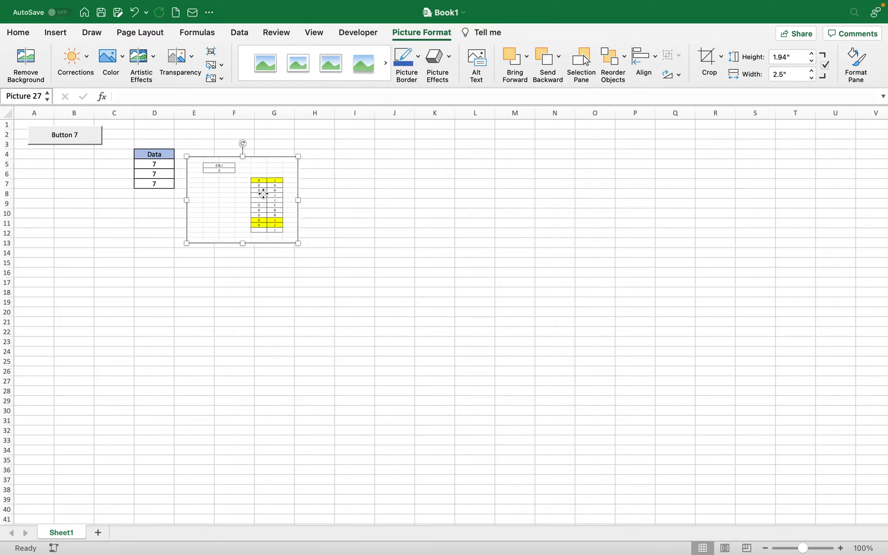
left_click(434, 350)
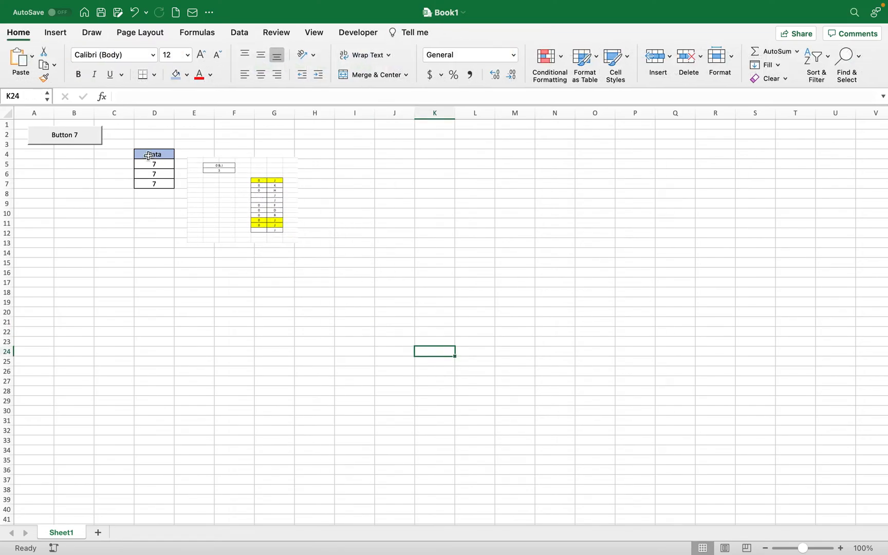
- Apply Thick Outside Borders around the D4:I20 block of data and image
left_click_drag(154, 153, 352, 305)
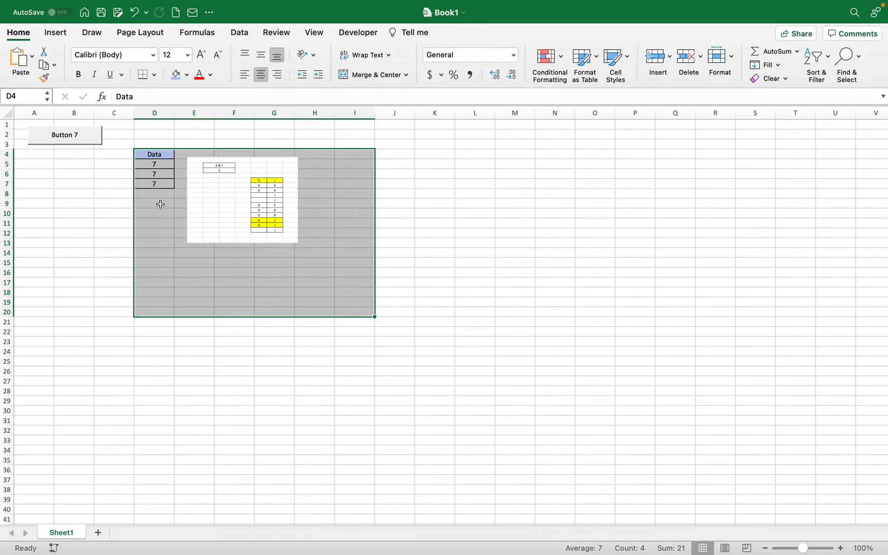
left_click(155, 75)
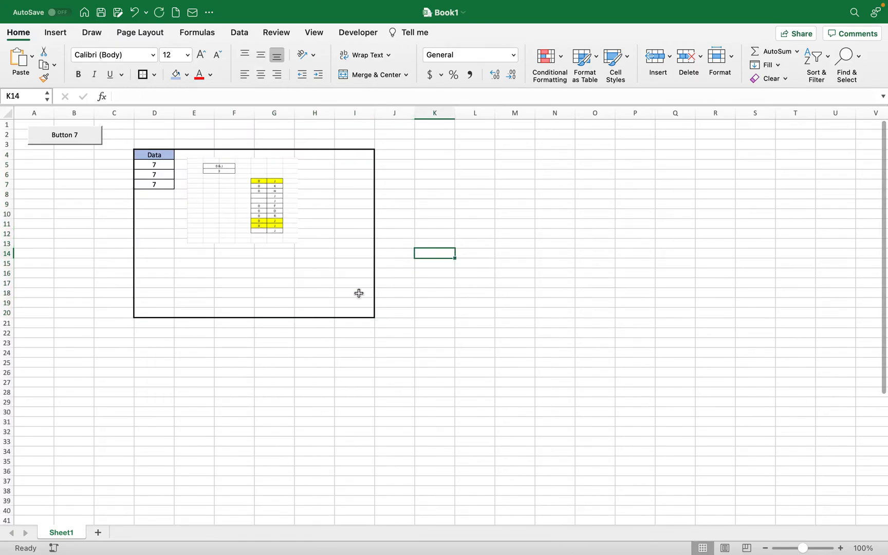
left_click(154, 155)
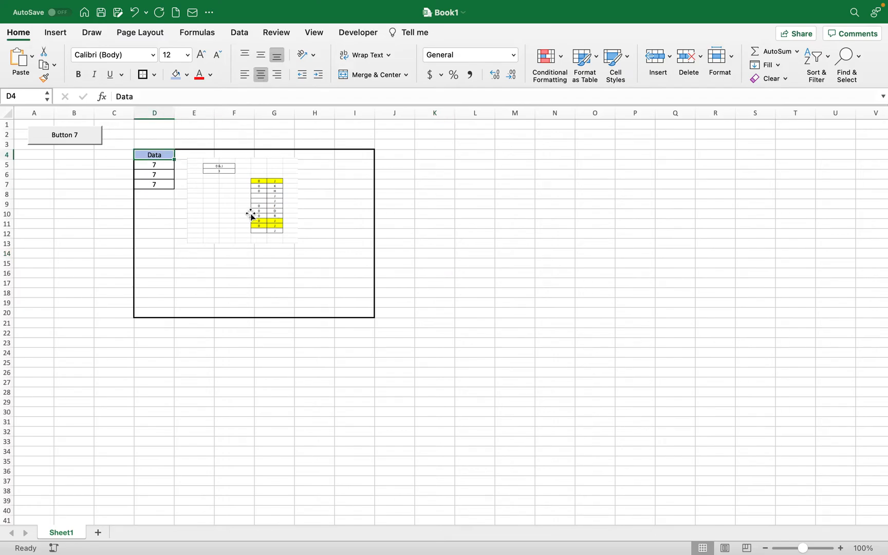
left_click(351, 314)
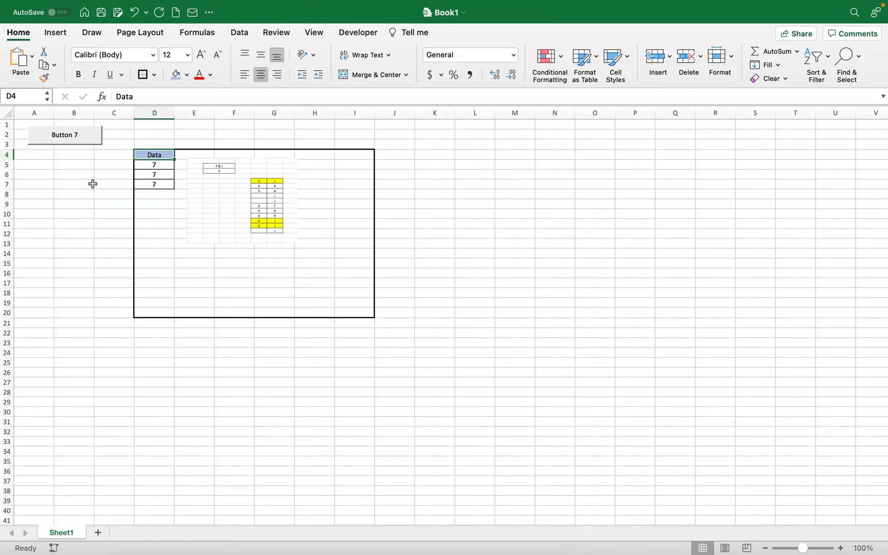
mouse_move(165, 122)
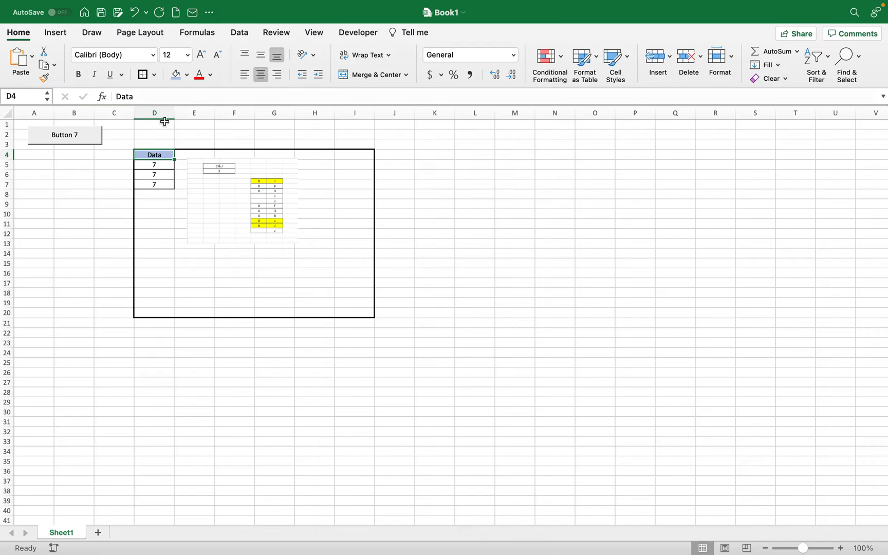
mouse_move(344, 23)
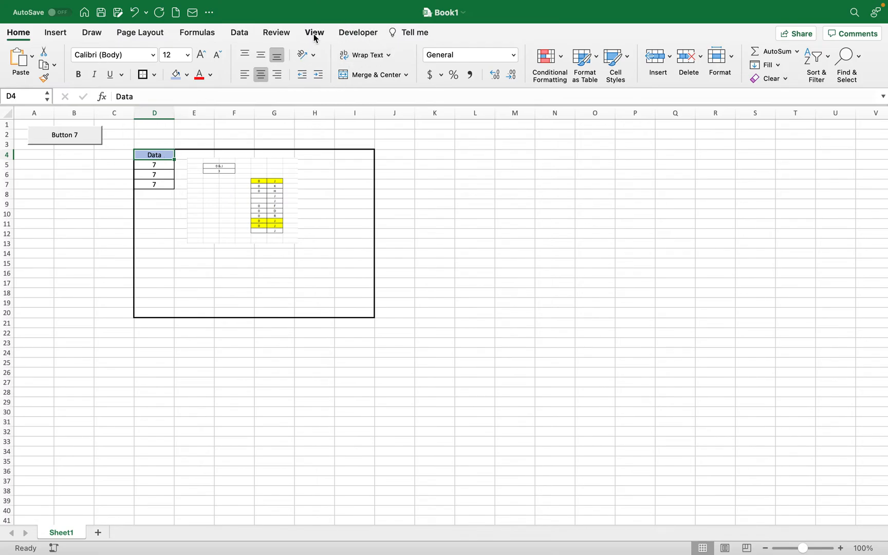
- Open the snipdata macro's code for editing via View Macros
left_click(314, 33)
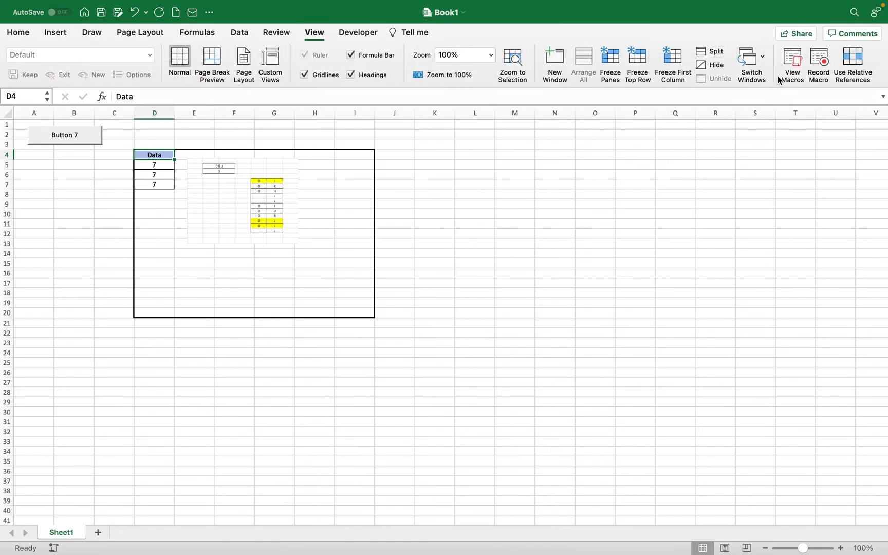
left_click(791, 59)
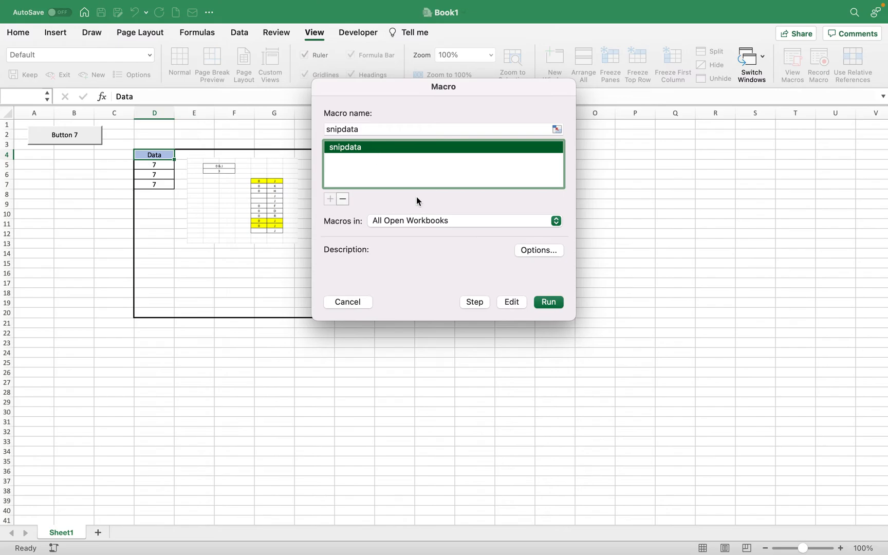
left_click(512, 302)
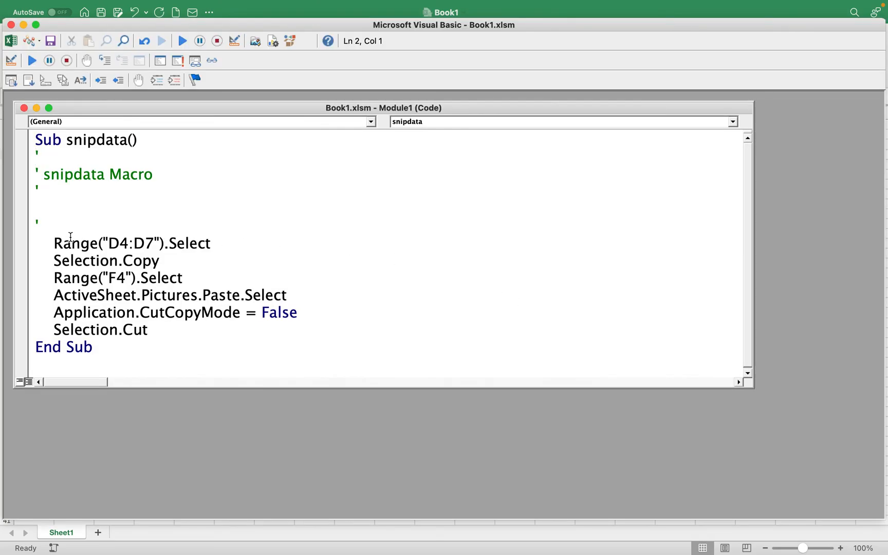
- Change the copied range to D4:I20 and select the macro's closing CutCopyMode and Cut lines
left_click(151, 244)
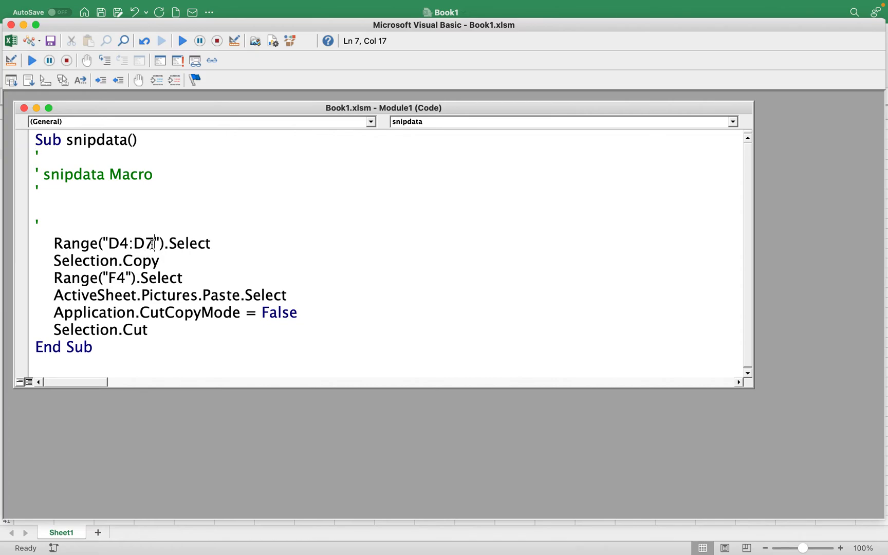
key("Backspace")
type("I2")
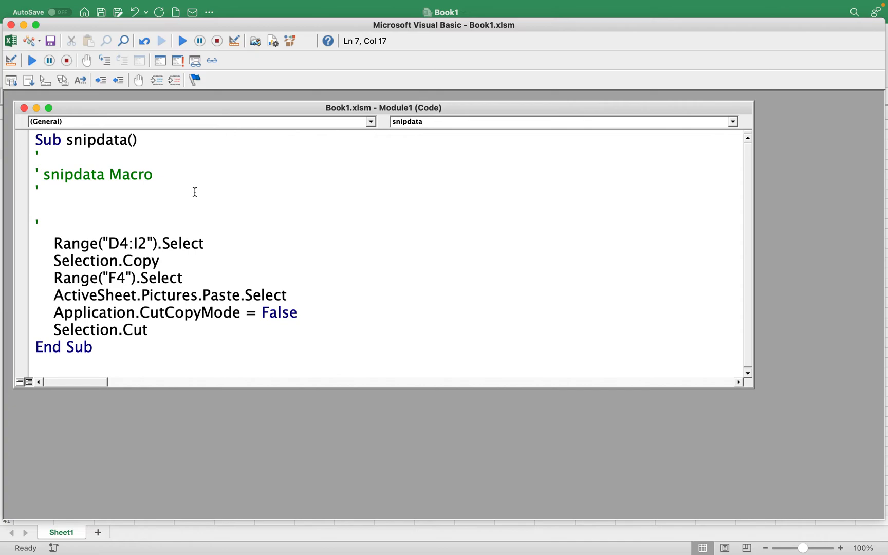
type("0")
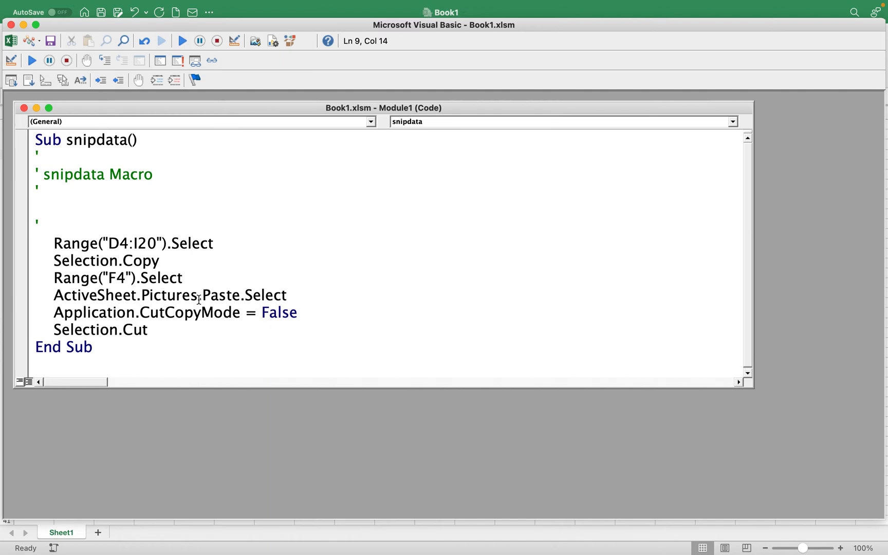
mouse_move(173, 331)
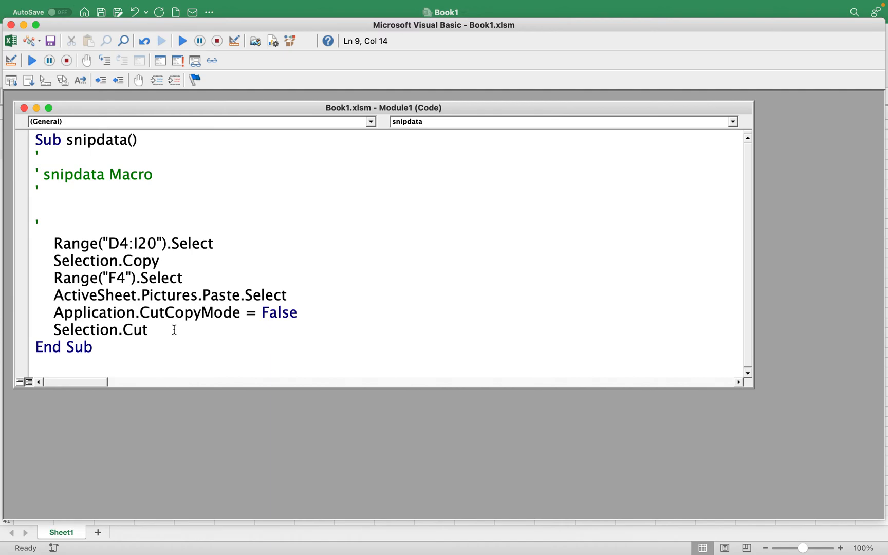
mouse_move(162, 330)
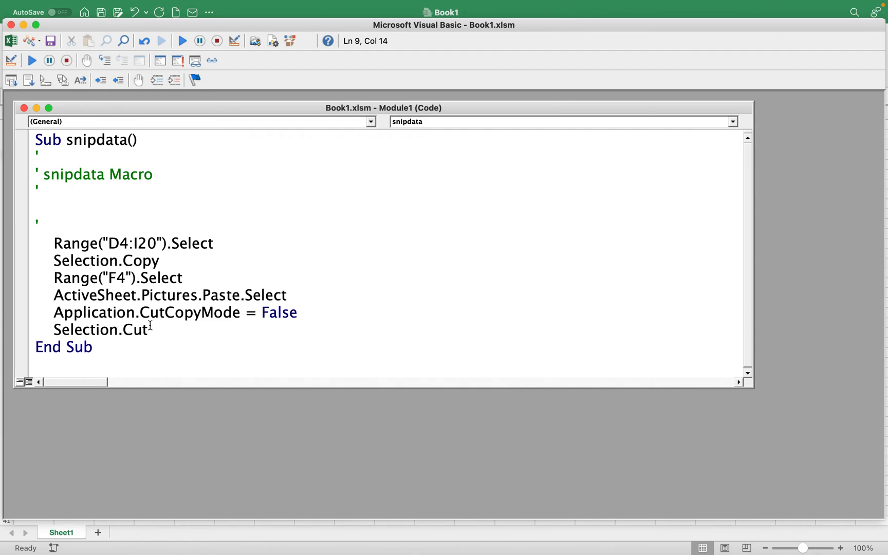
double_click(139, 329)
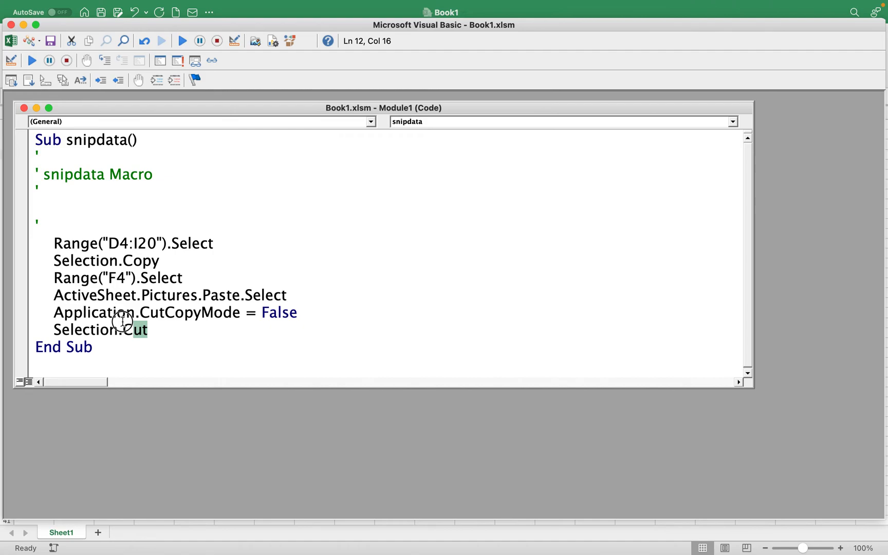
left_click_drag(131, 329, 32, 312)
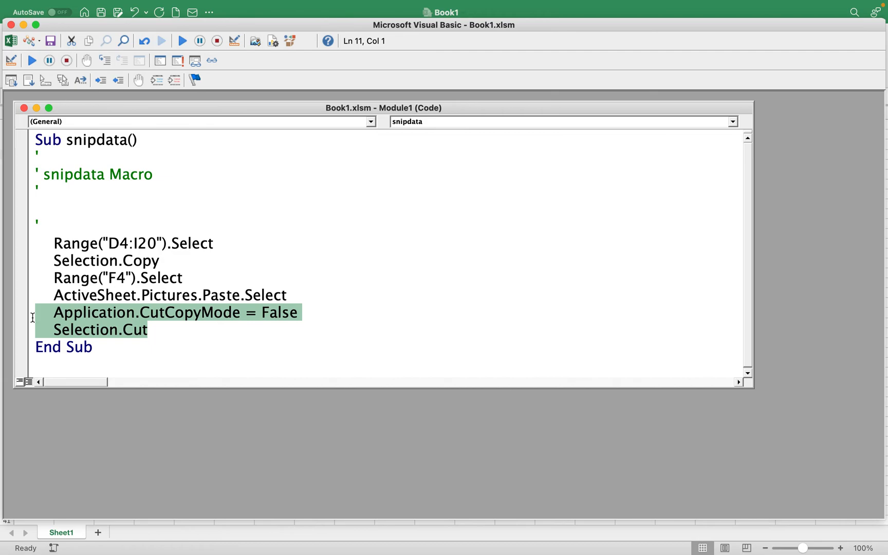
- Remove the CutCopyMode and Cut lines and make the picture paste at G17 instead of F4
key("Delete")
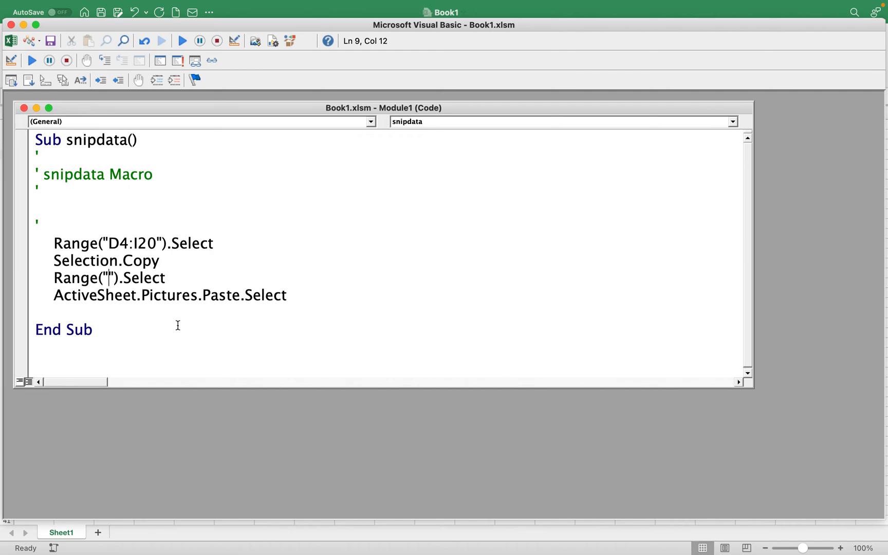
type("G")
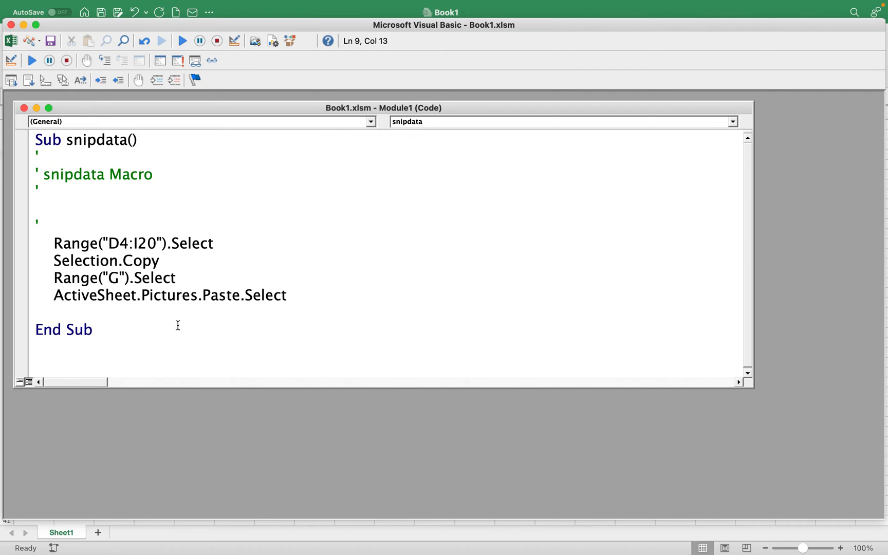
type("17")
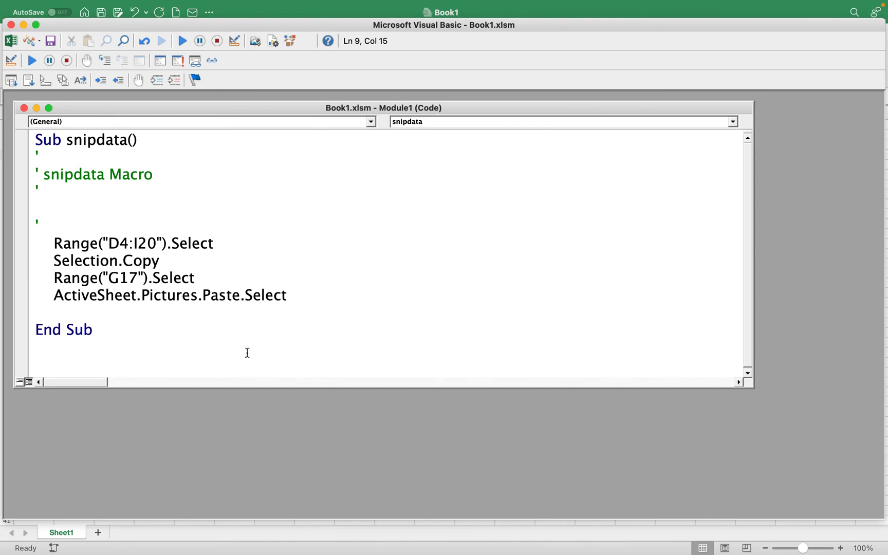
mouse_move(16, 108)
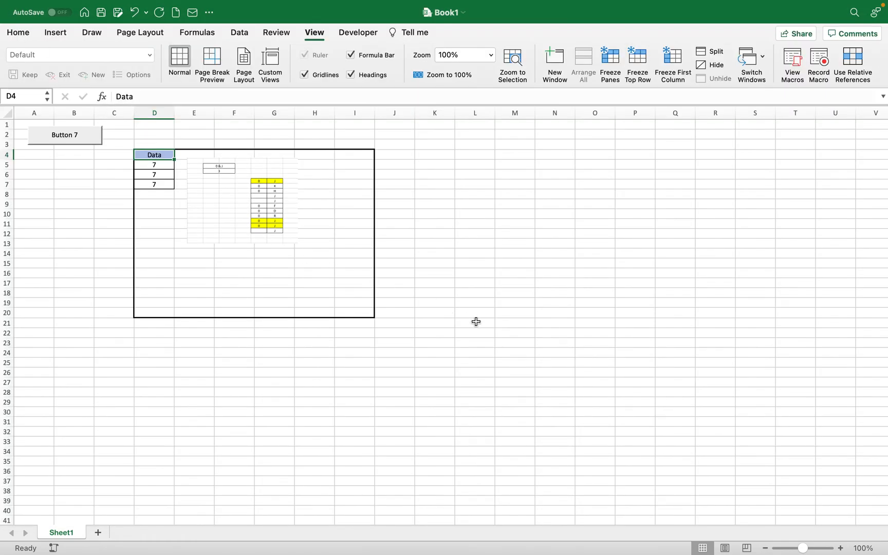
- Run snipdata from cell G17 so a picture copy of the D4:I20 block appears beside the data
left_click(476, 323)
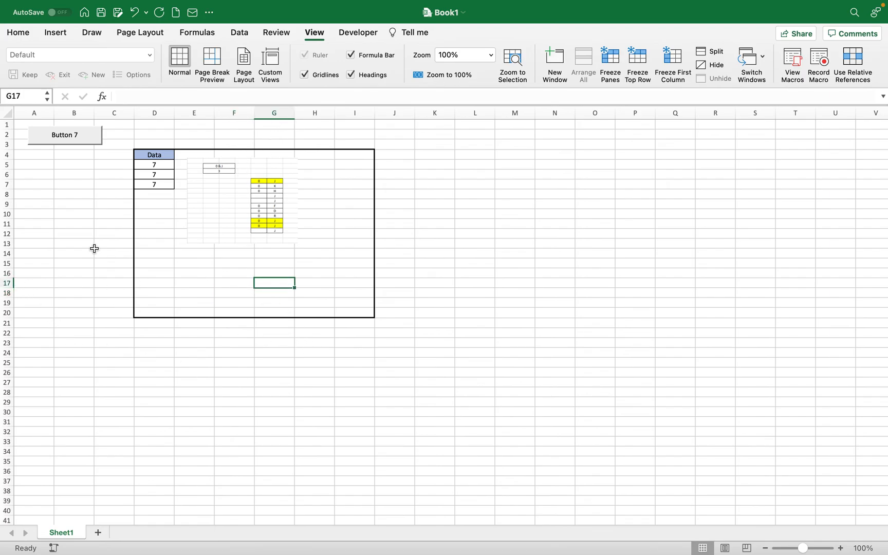
left_click(74, 165)
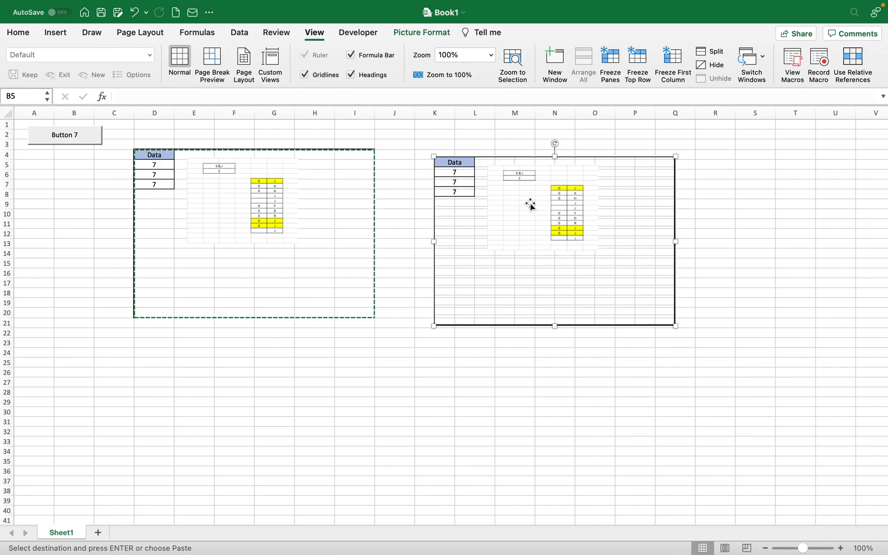
- Nudge the pasted picture left so its edge lines up with column K
left_click_drag(531, 205, 514, 198)
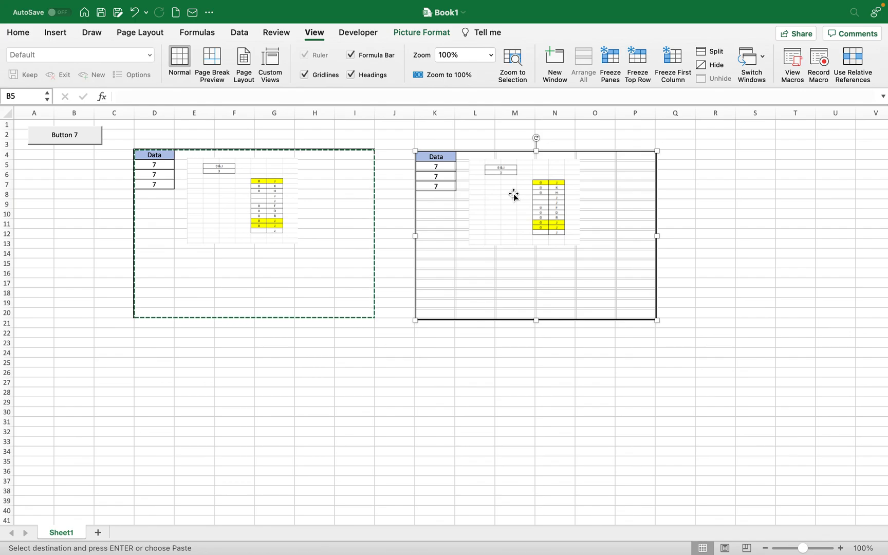
mouse_move(510, 364)
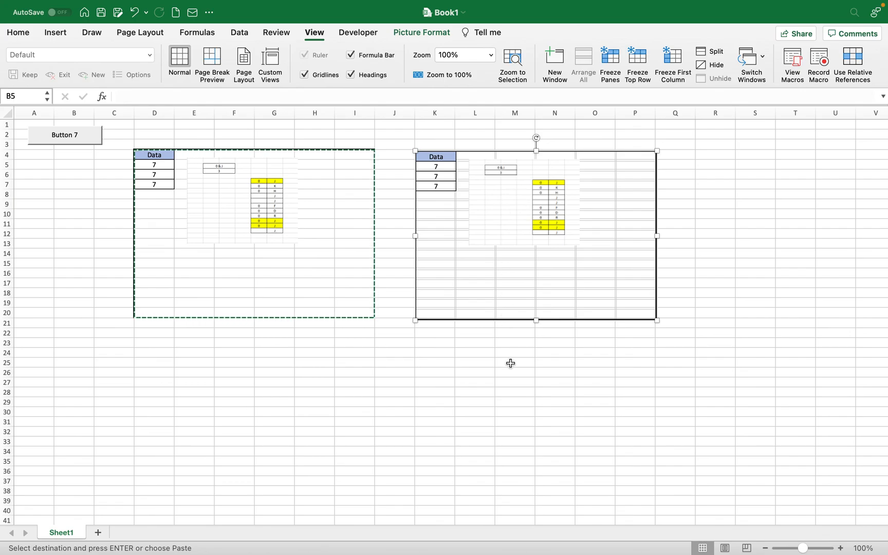